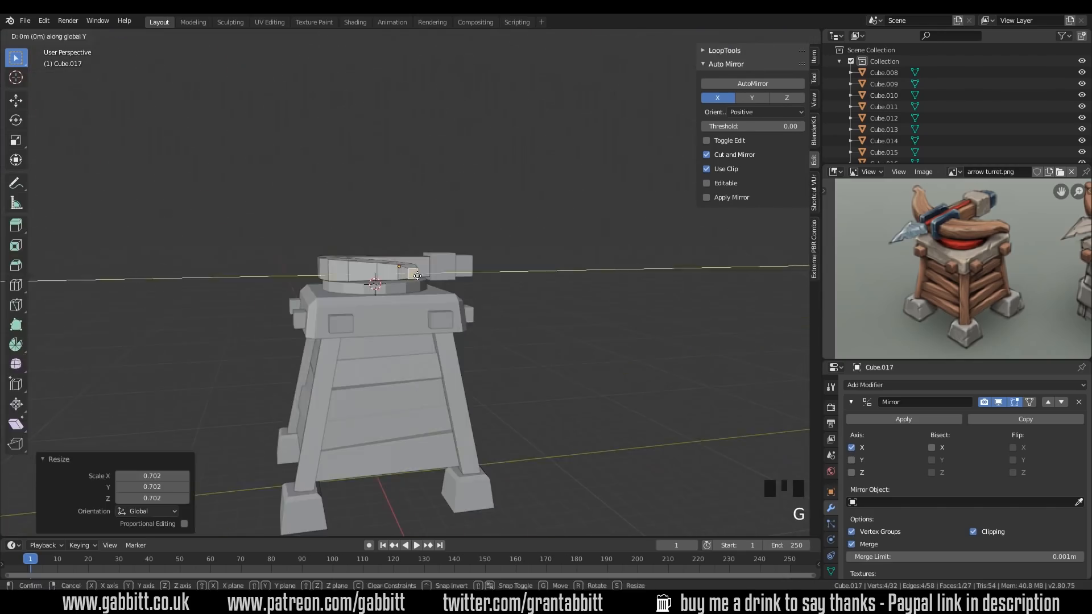
Add curved, bevelled bow arms and small resized blocks around the crossbow's top ledge
middle_click(487, 244)
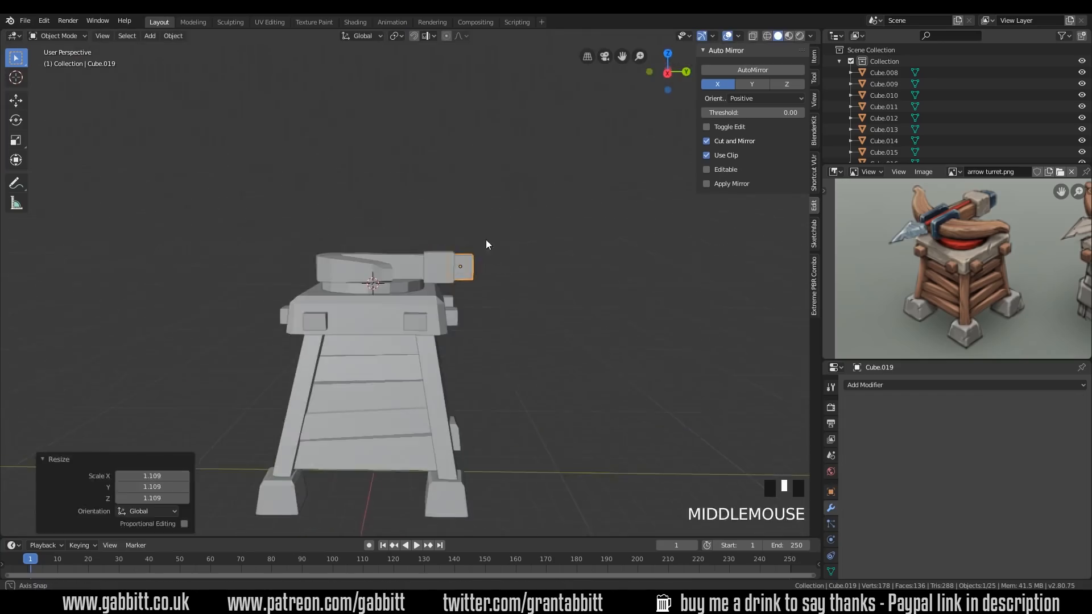
key(s)
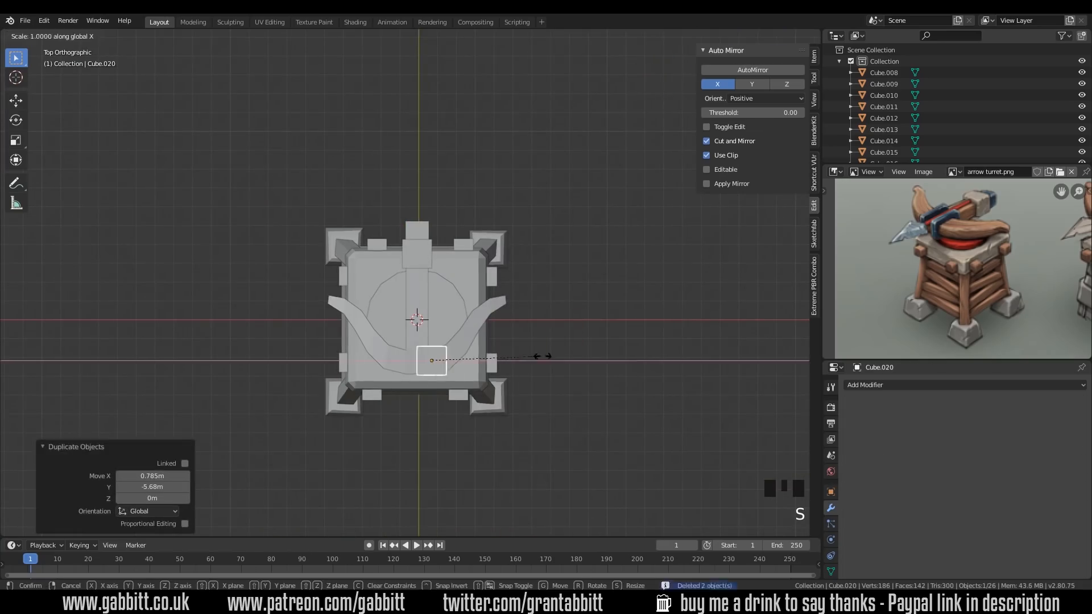
key(Tab)
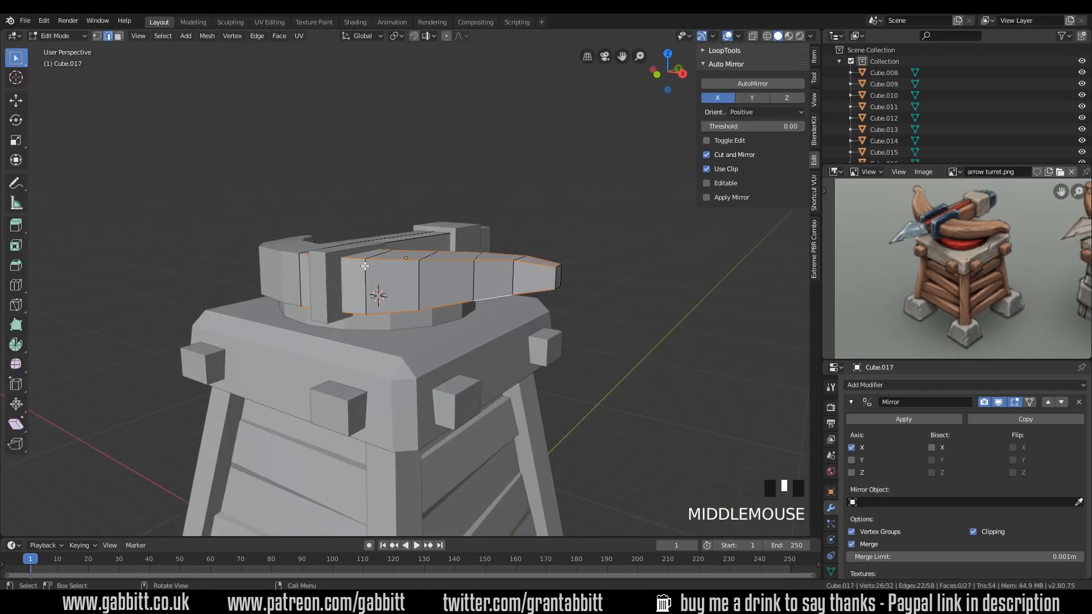
scroll(up, 3)
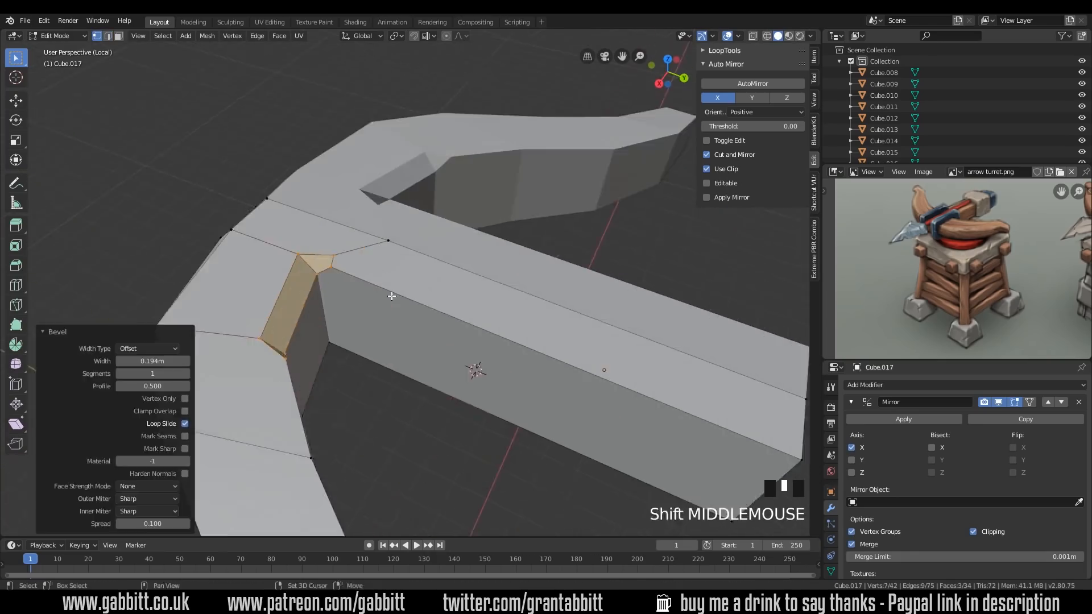
key(Tab)
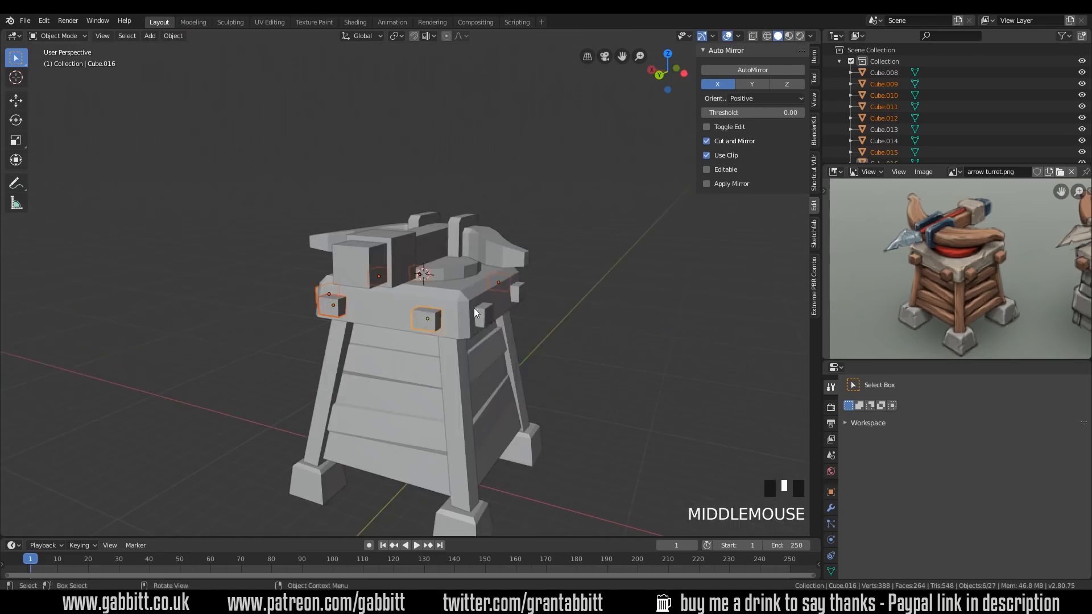
Move the bow arm into a new collection and add a cube to the scene
scroll(down, 3)
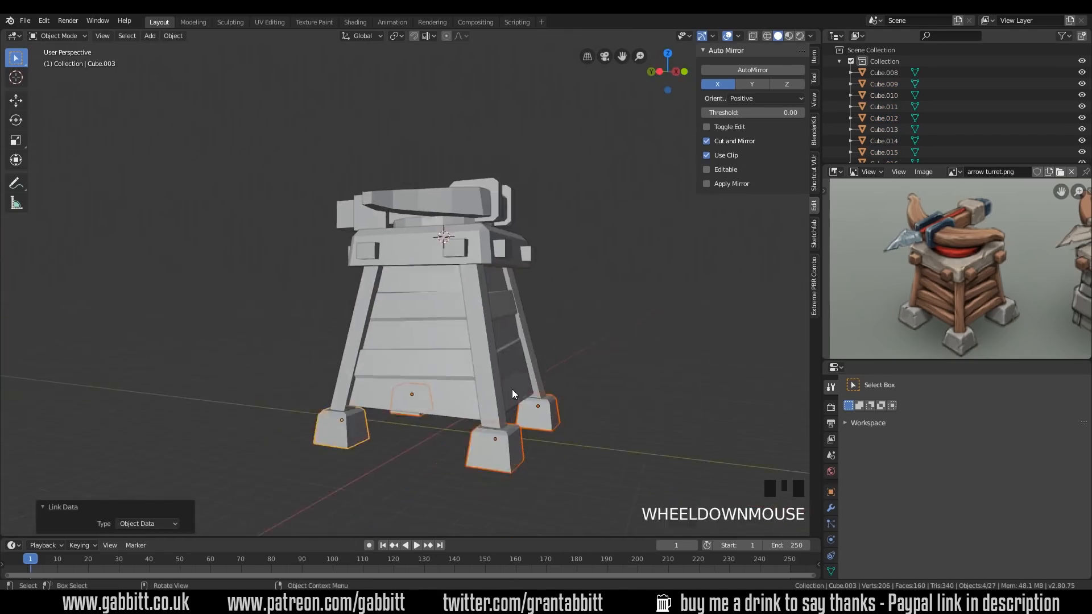
key(m)
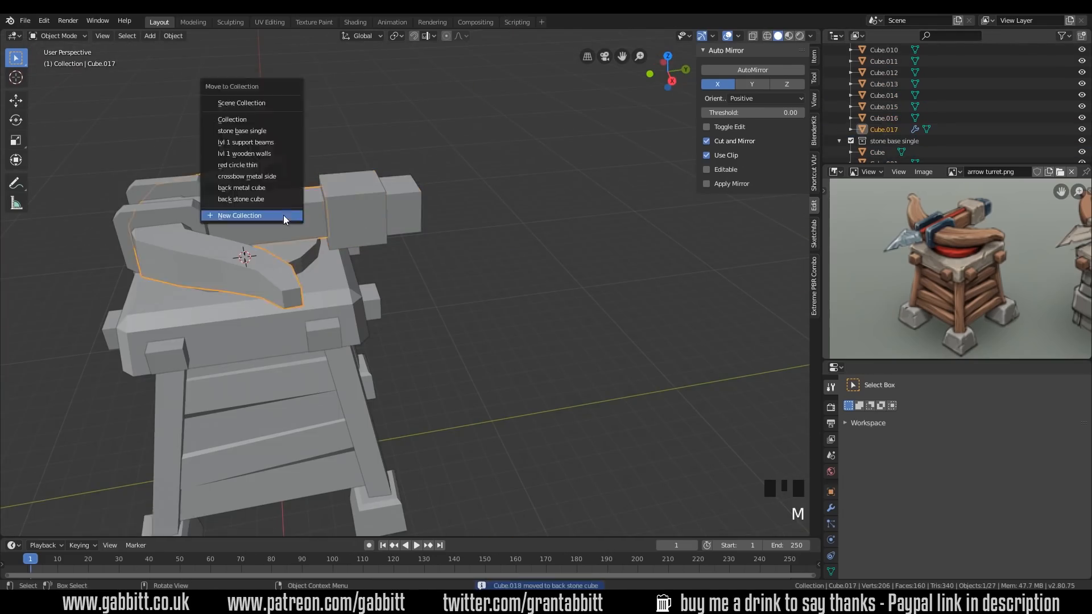
click(239, 215)
text(top stone)
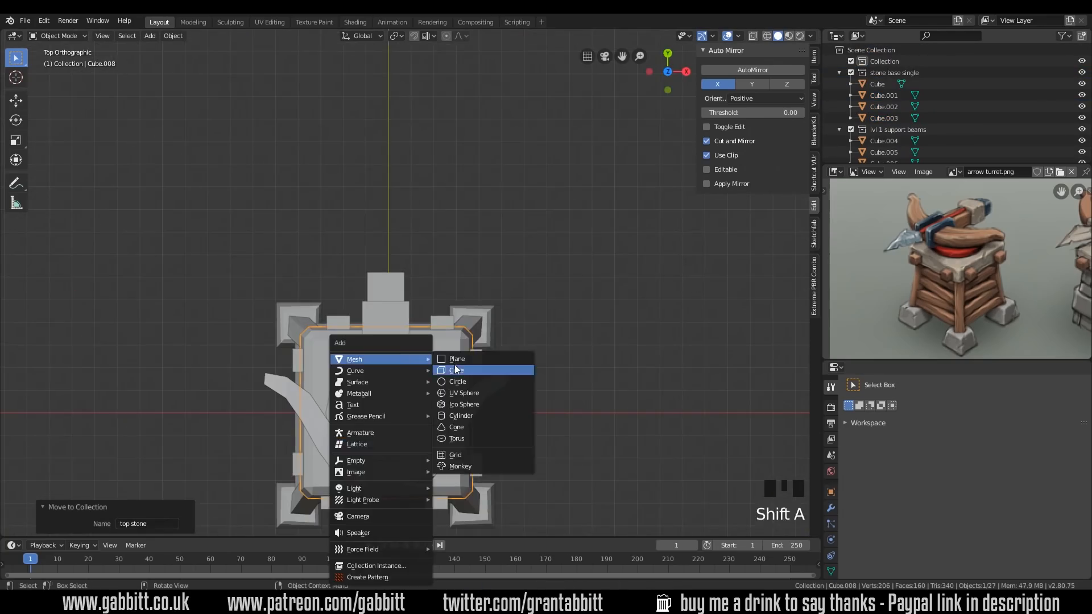
click(456, 369)
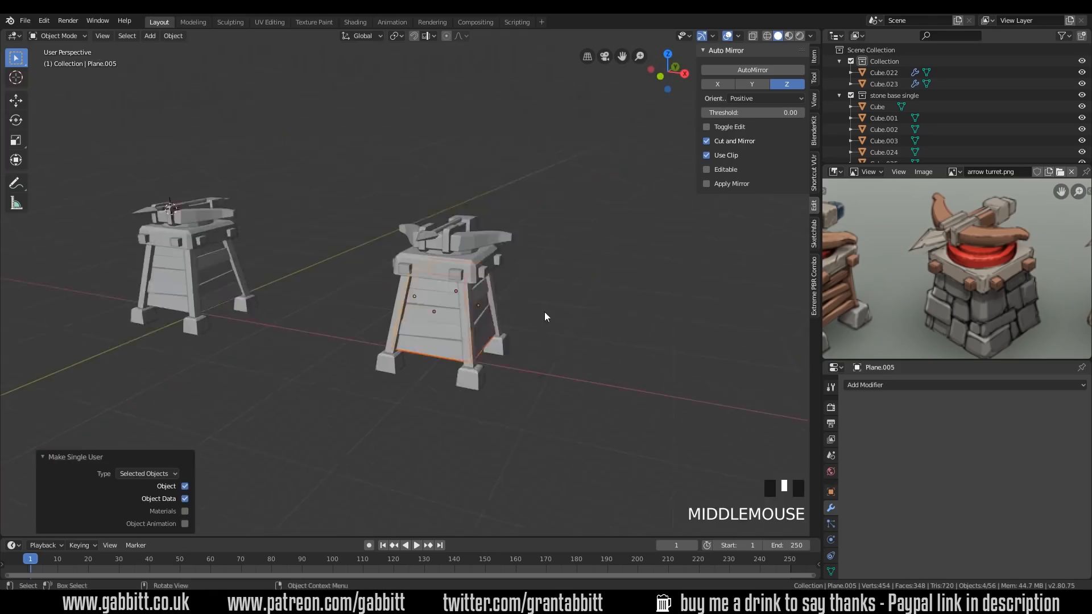
Shift the copied block along X and shape a tapered stone body with chunky foot blocks
key(g)
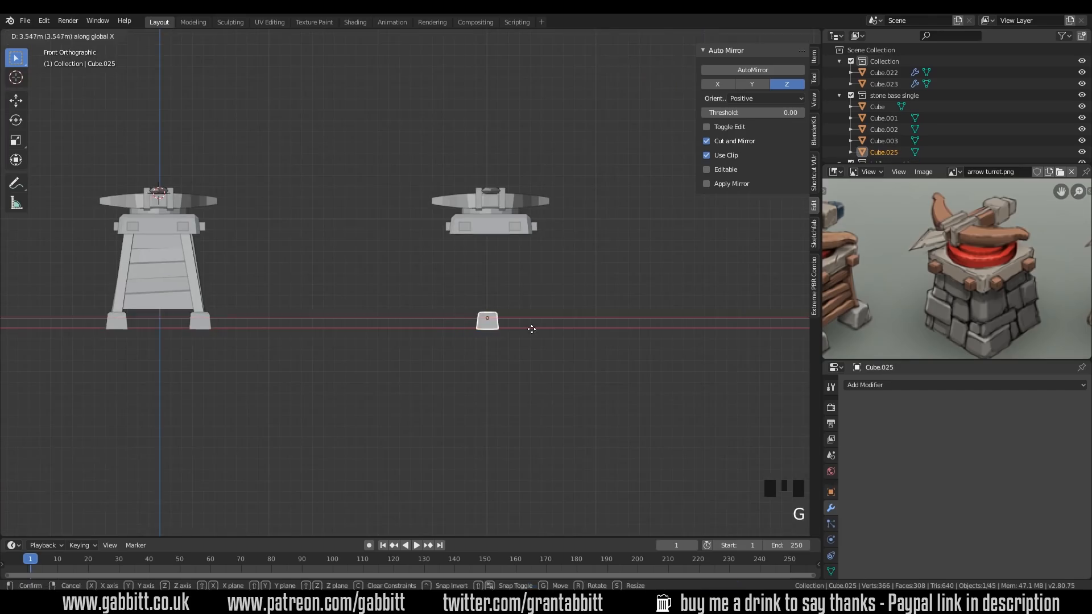
key(shift+a)
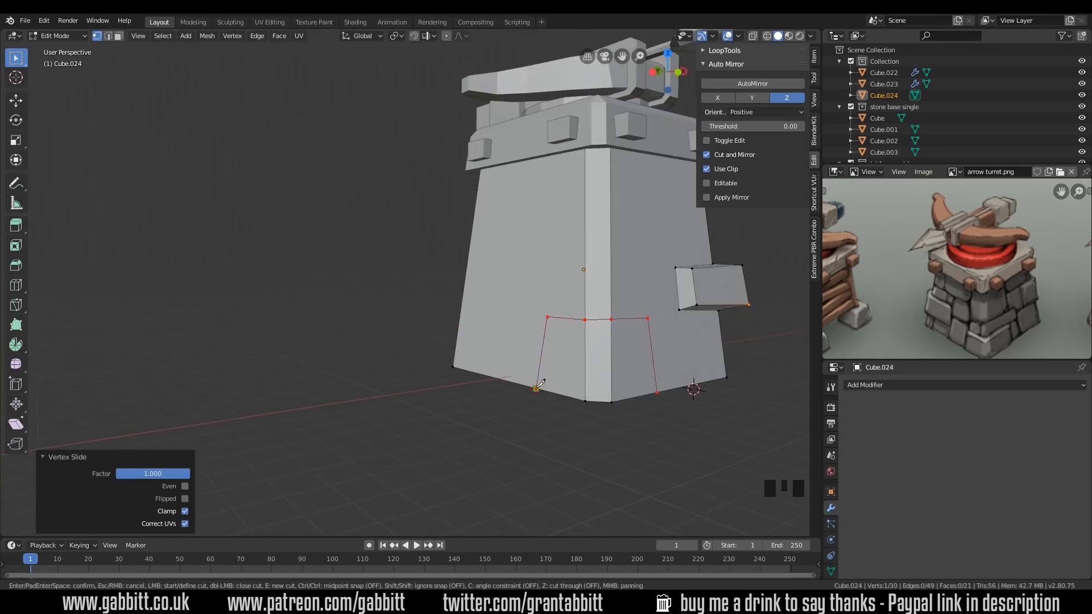
key(g)
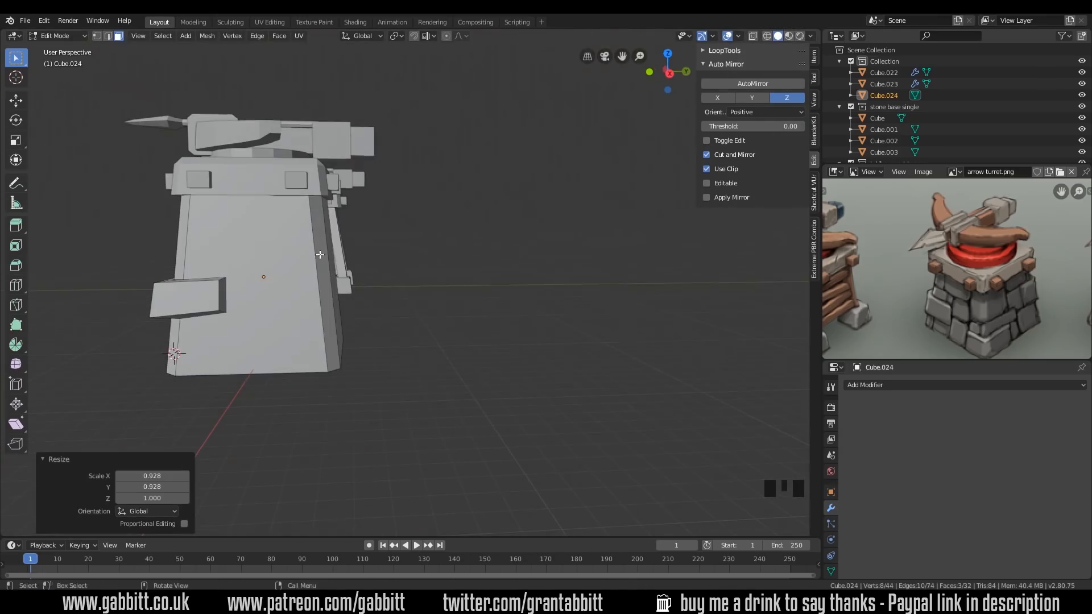
key(g)
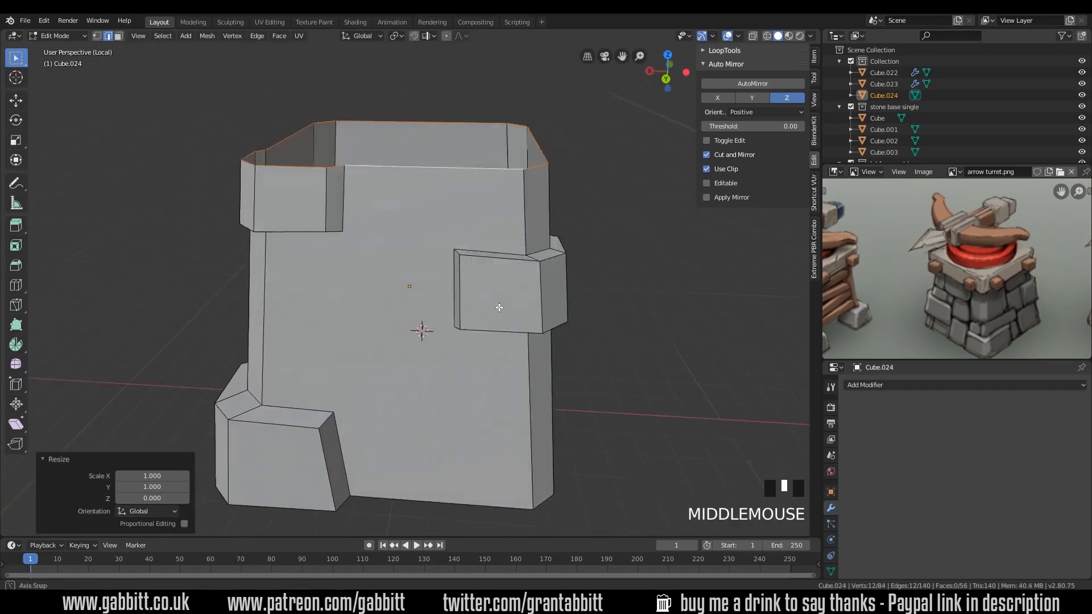
key(numpad_slash)
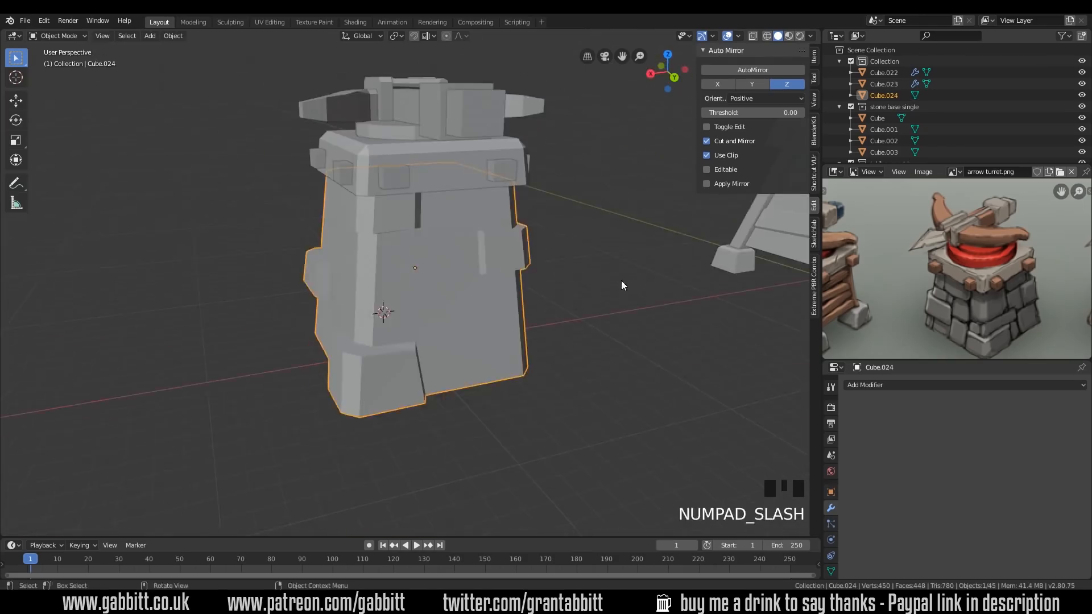
key(shift+d)
text(p circle thin)
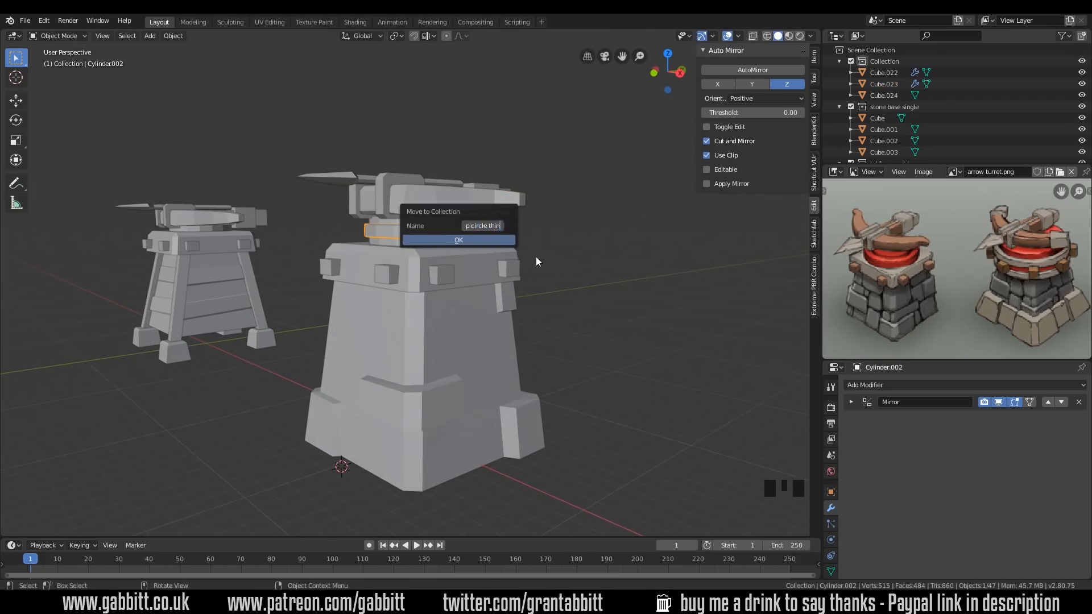
Move the part into its named collection and select the stone tower body
click(457, 240)
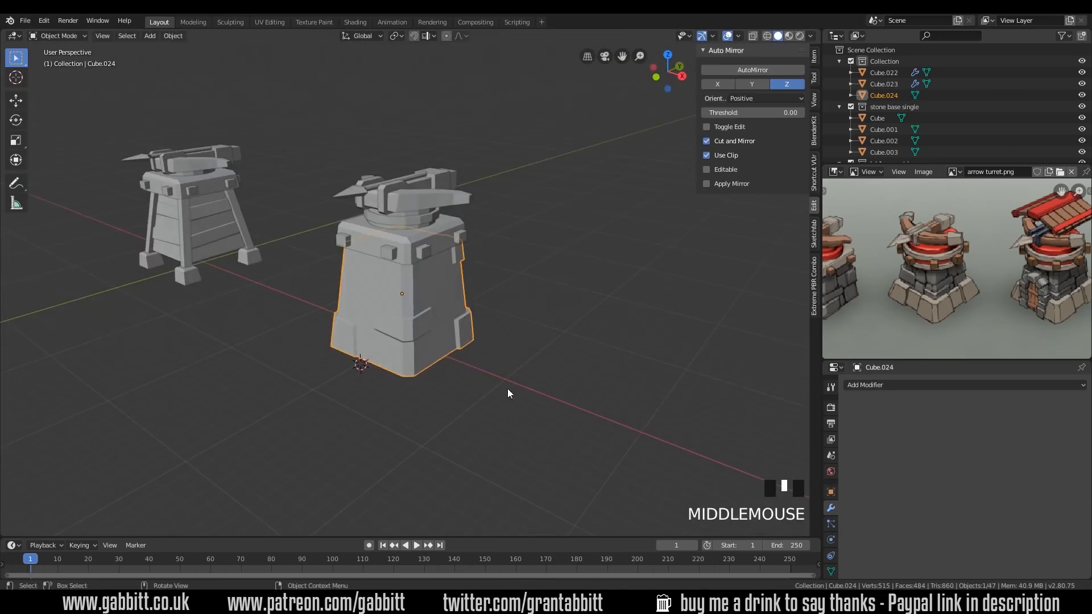
click(561, 270)
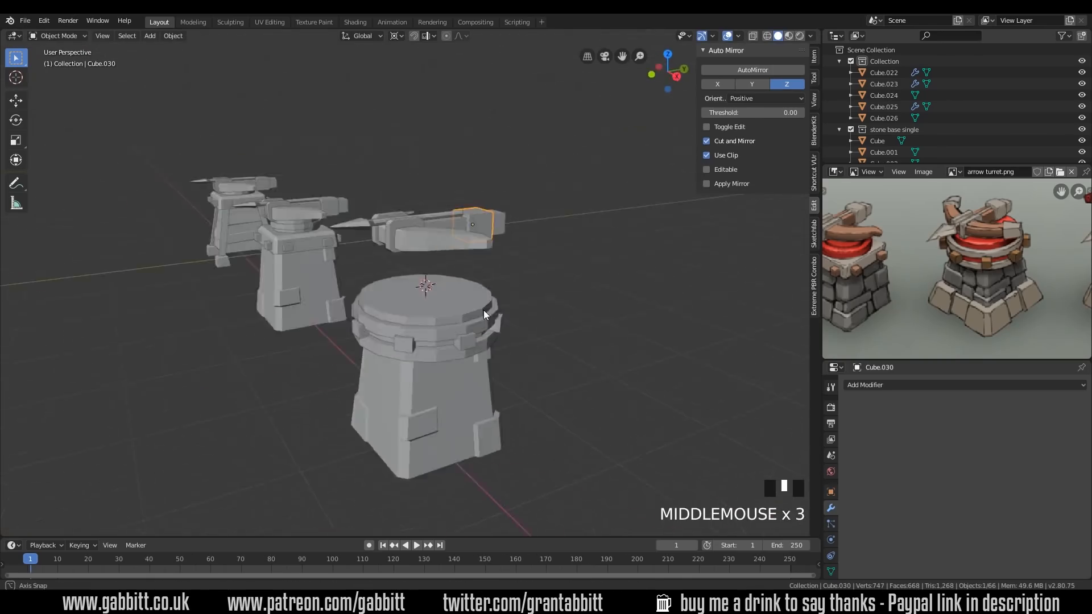
Rotate and scale the base into a broad, sloped plinth at the tower's foot
key(r)
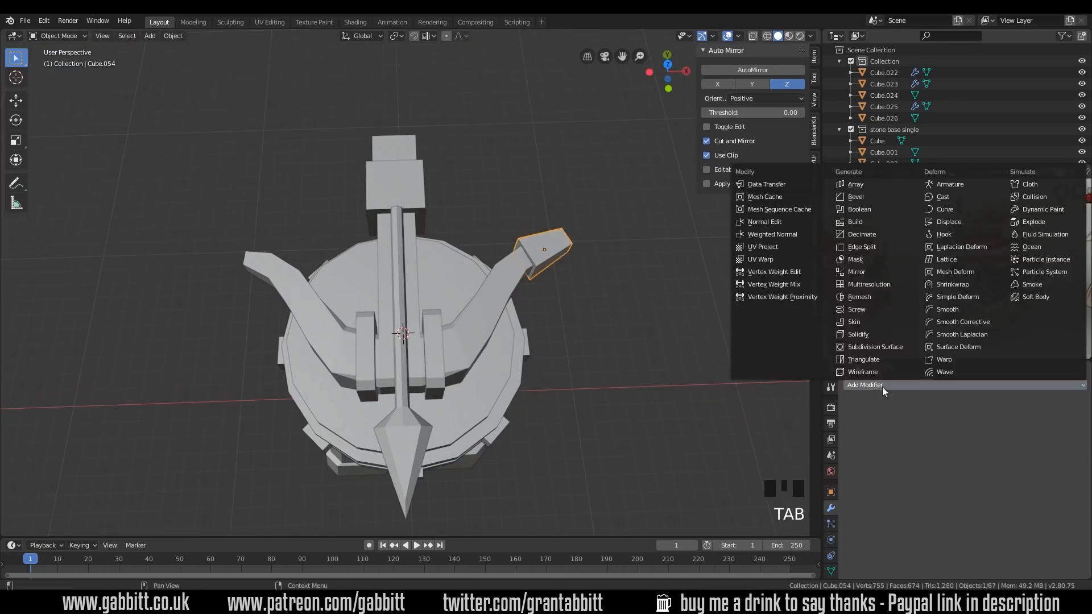
key(ctrl+z)
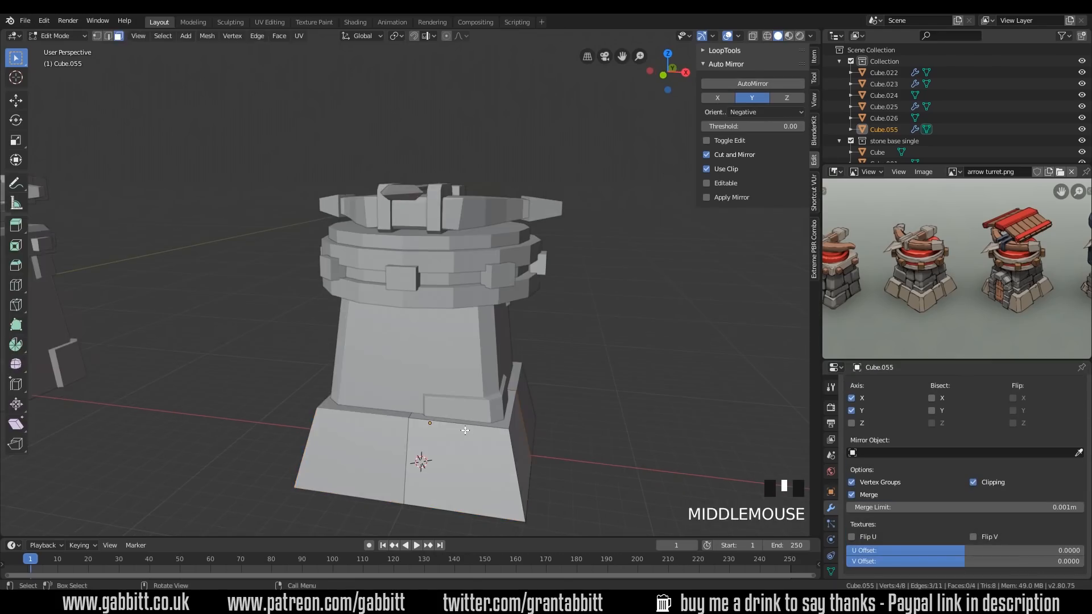
key(s)
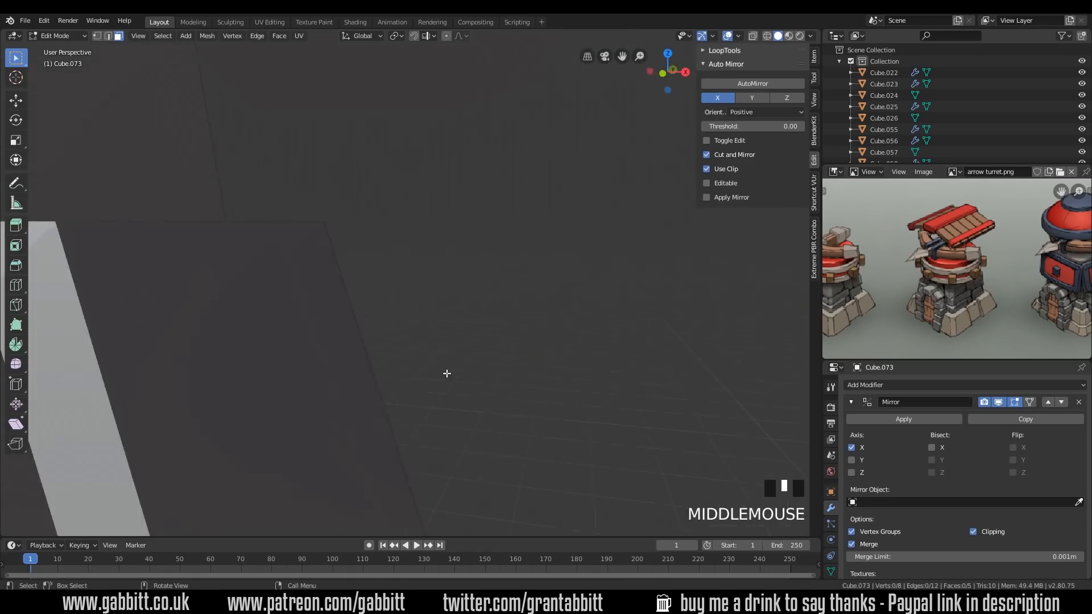
Extrude and scale the arch outline to give the stone archway depth
key(s)
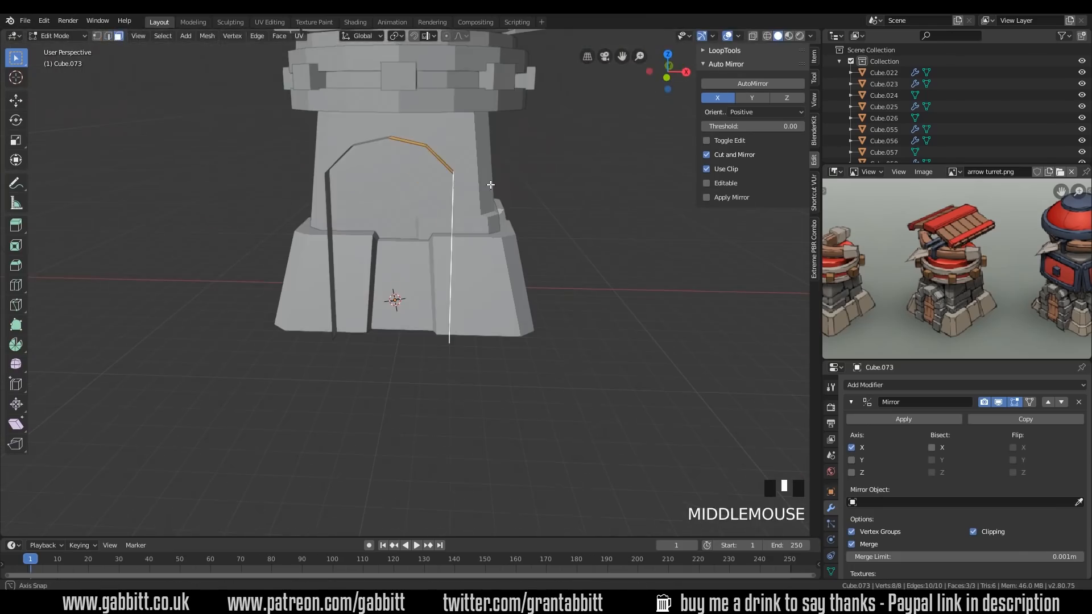
key(e)
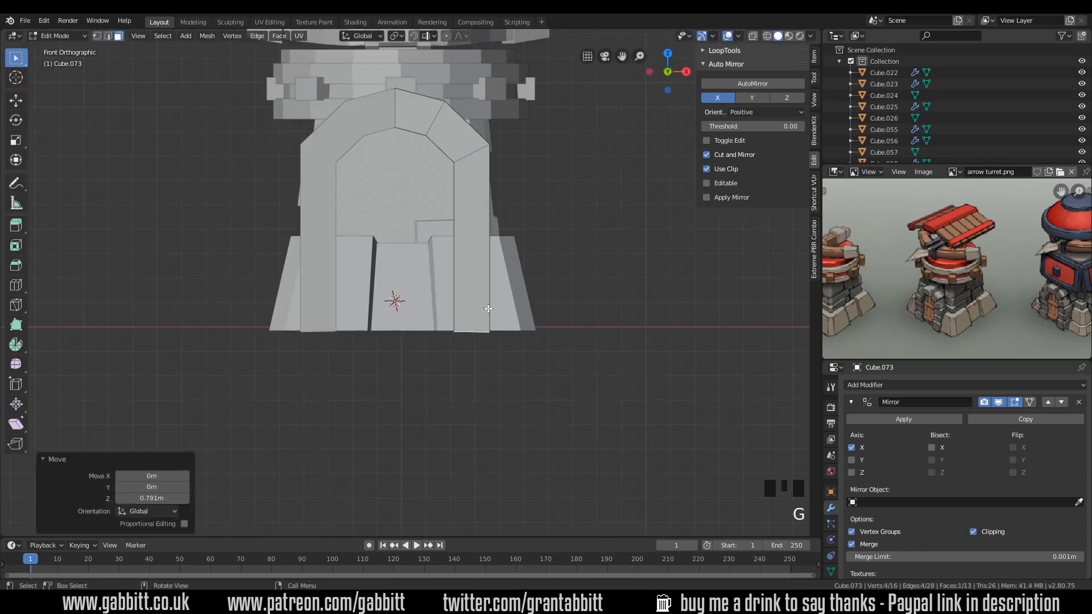
key(Tab)
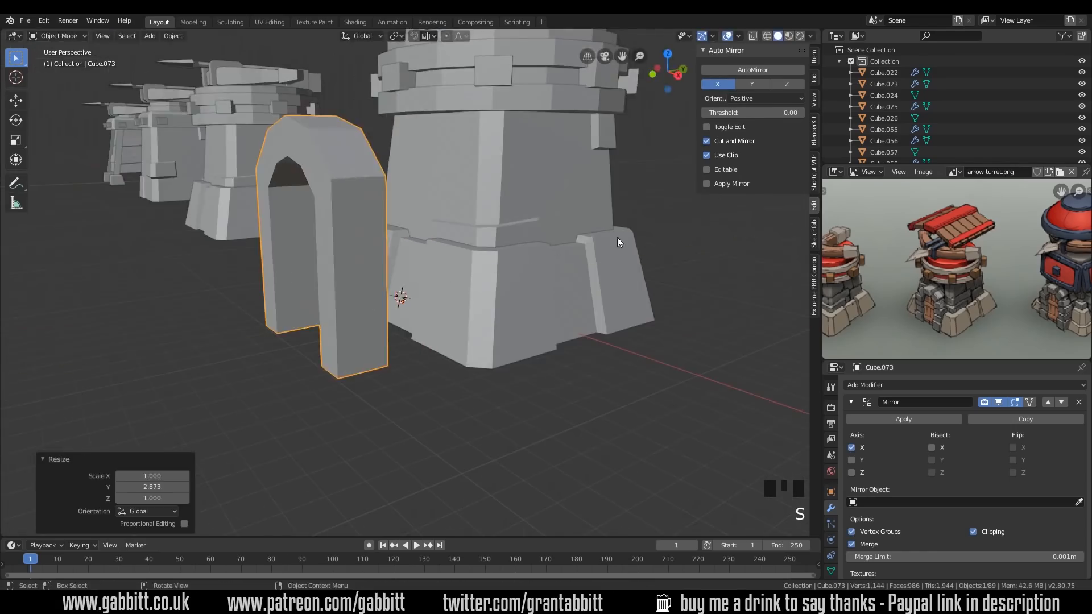
key(s)
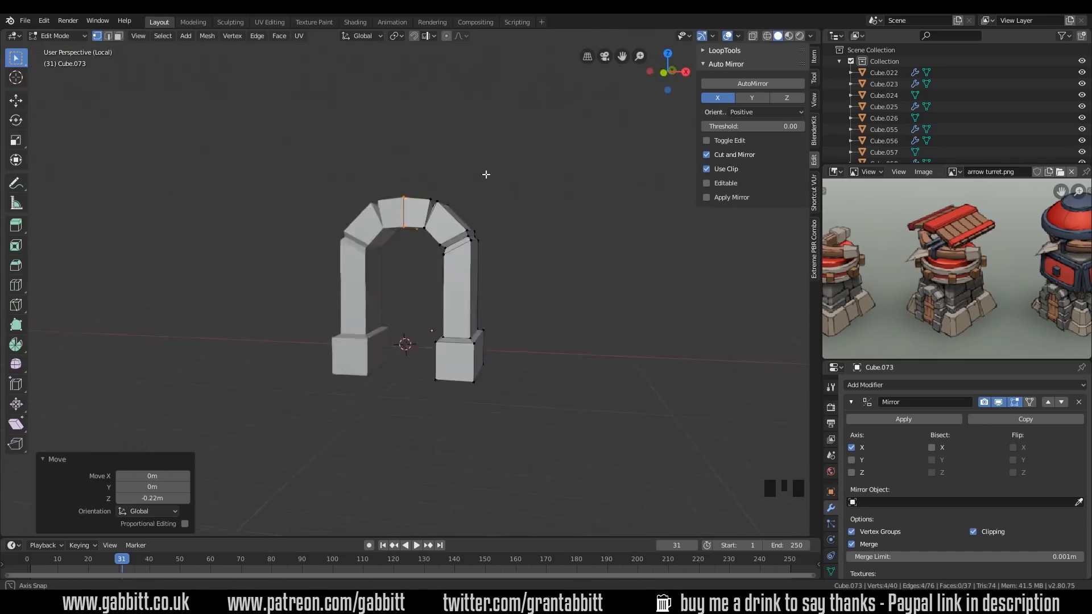
Nudge the archway's pillar foot and fill the doorway with a door panel
key(numpad_slash)
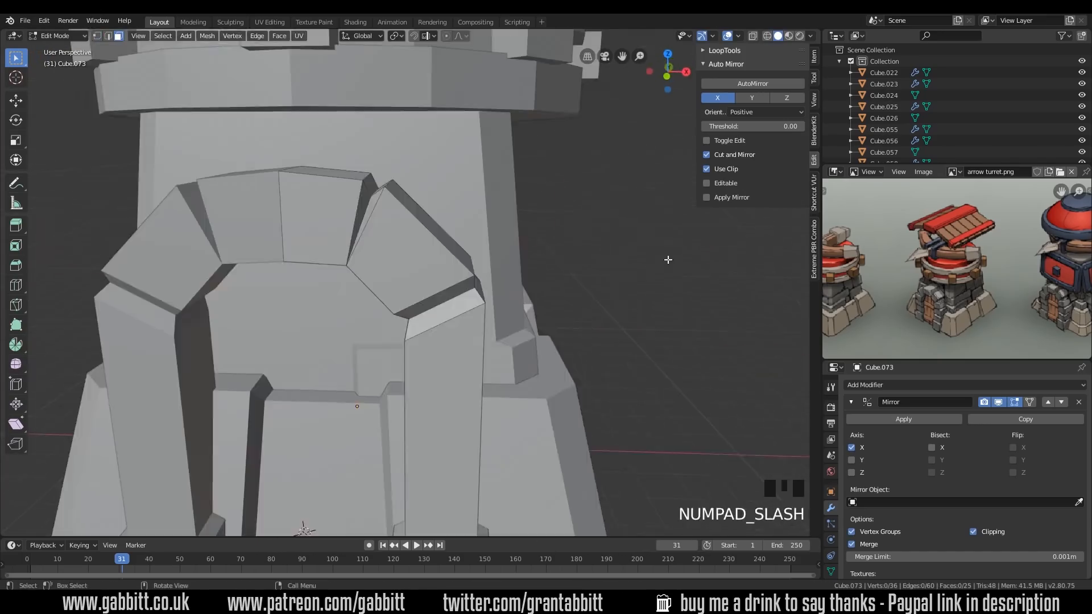
key(NUMPAD_SLASH)
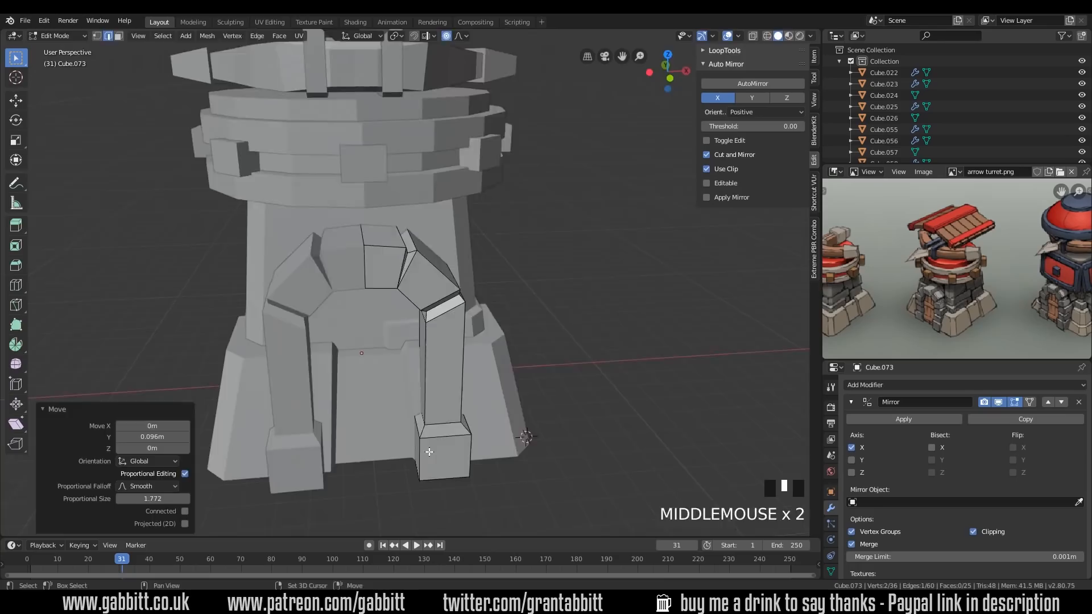
key(Tab)
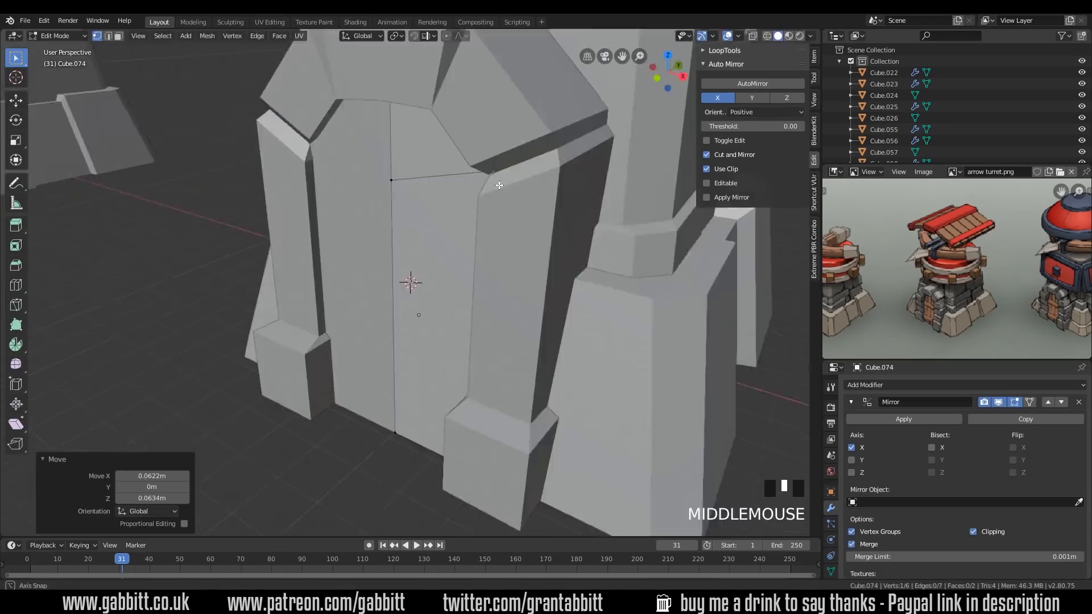
key(Tab)
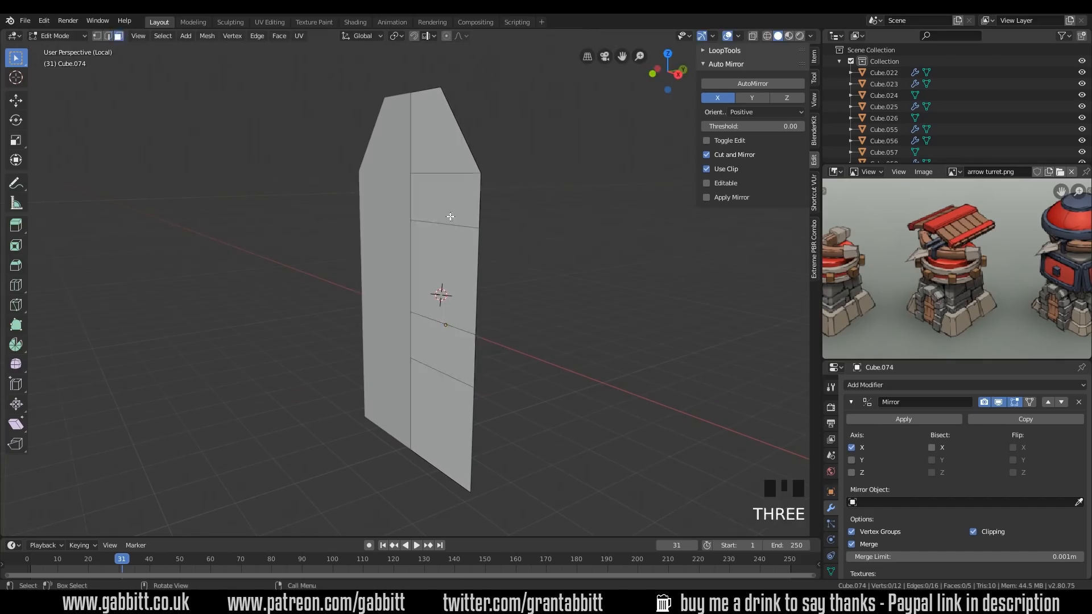
Shape an angled bow plank hovering above the tower platform
key(g)
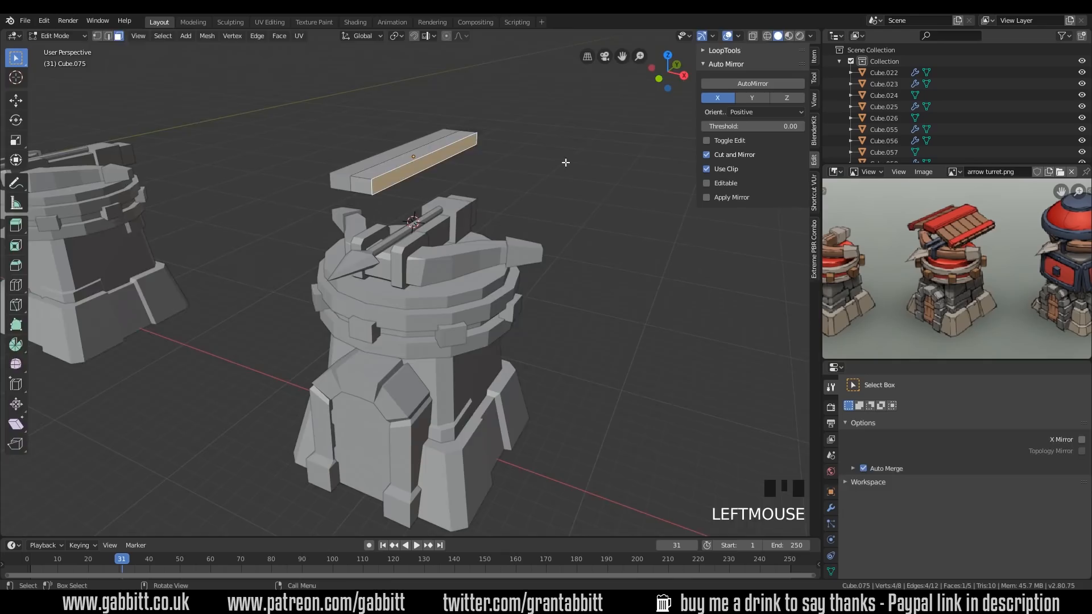
key(Tab)
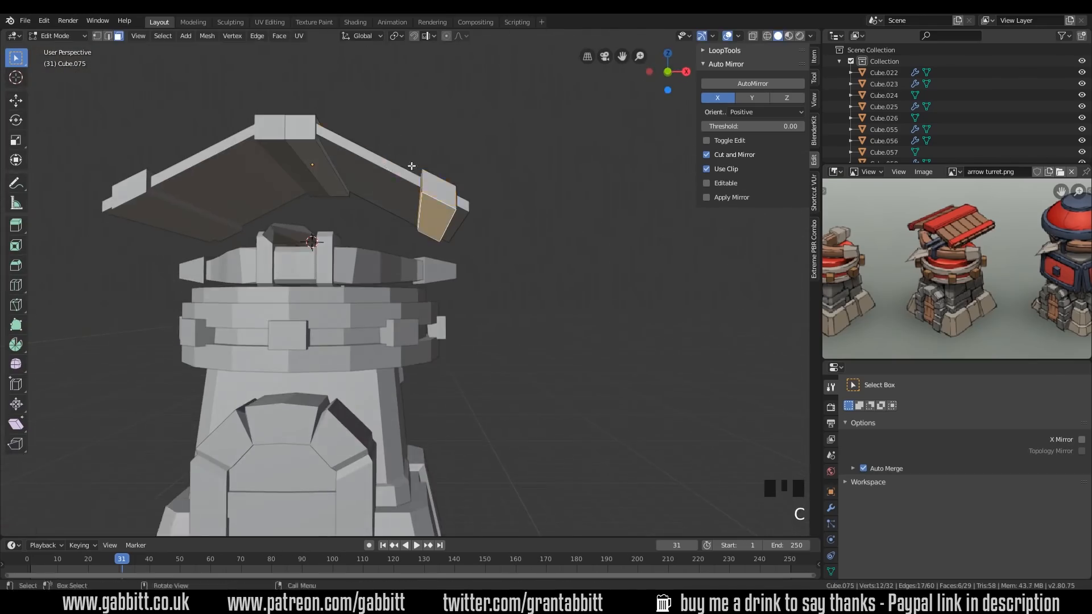
key(Tab)
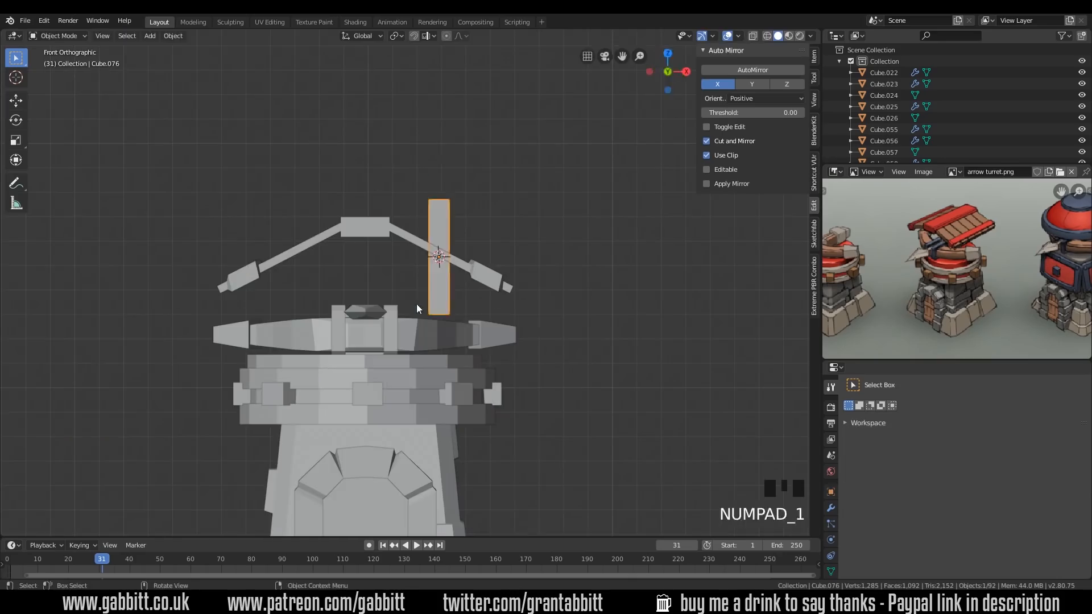
Move the plank, apply the doorway arch's scale, and adjust the doorway mesh
key(g)
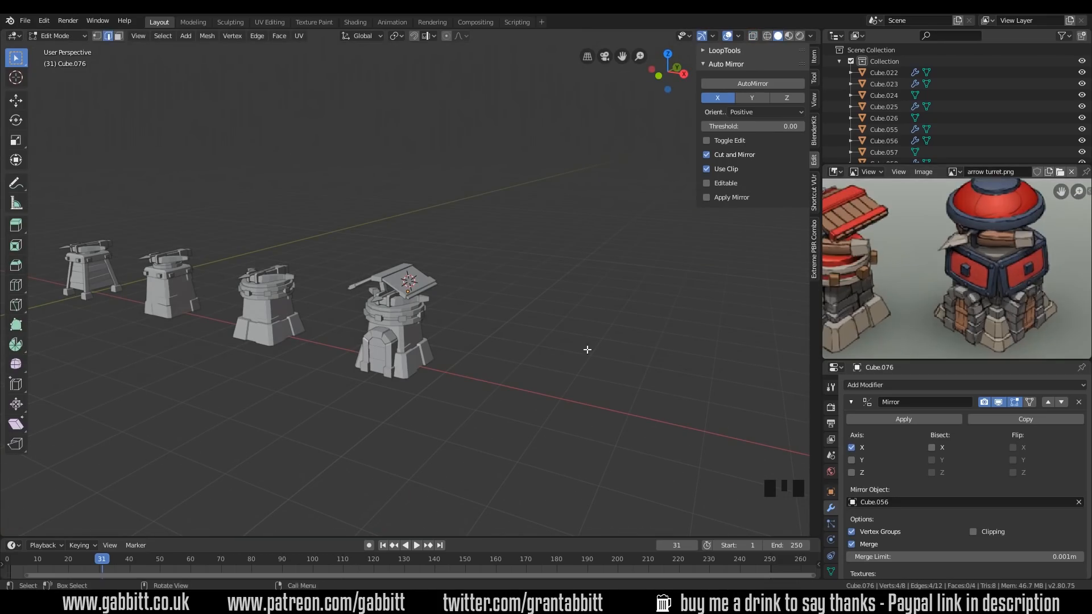
key(ctrl+a)
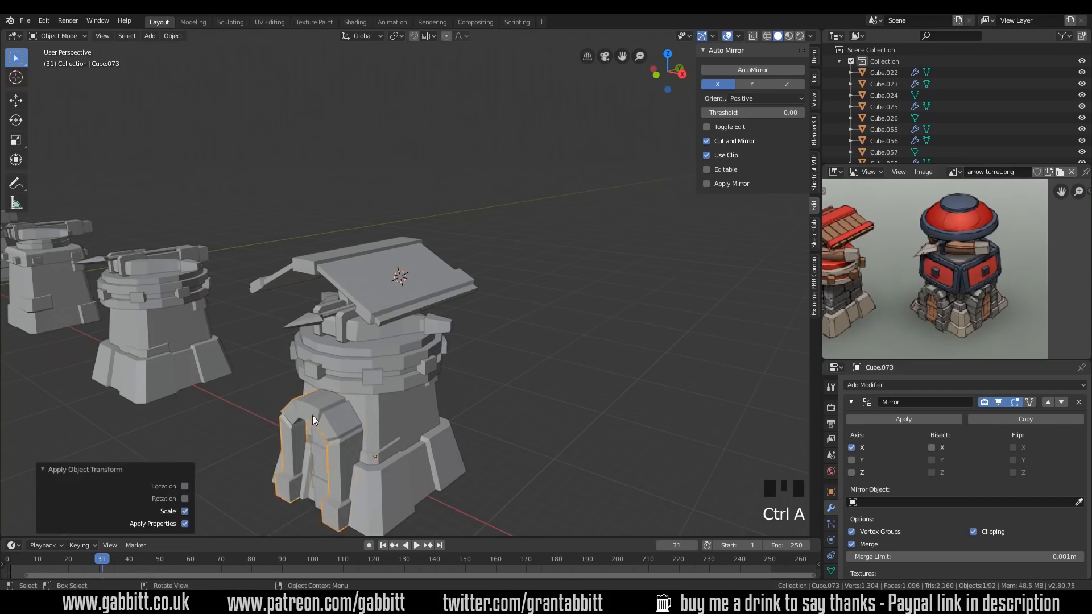
key(Tab)
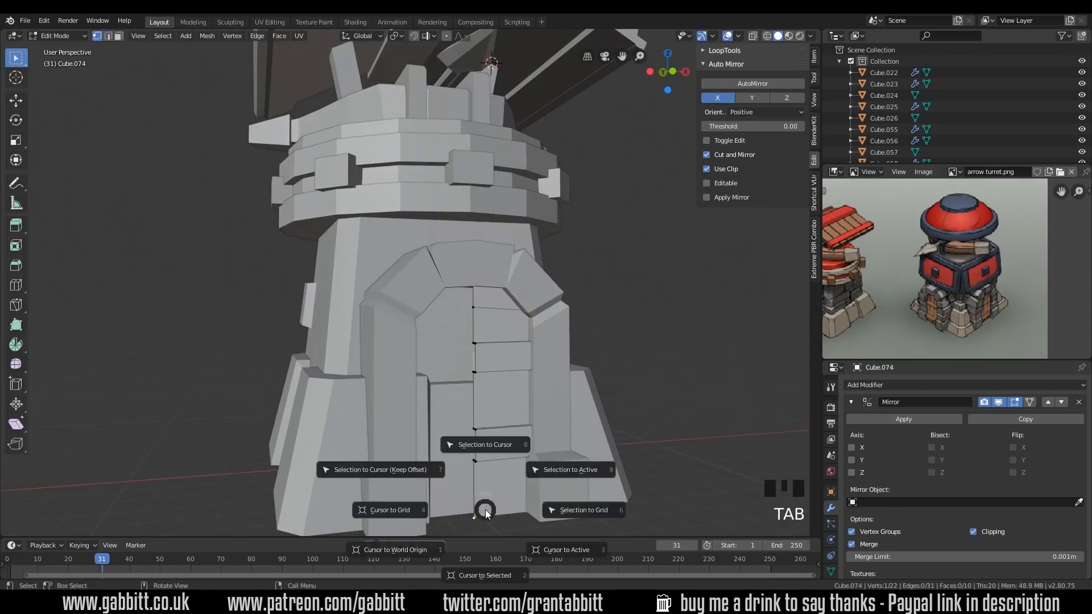
key(Tab)
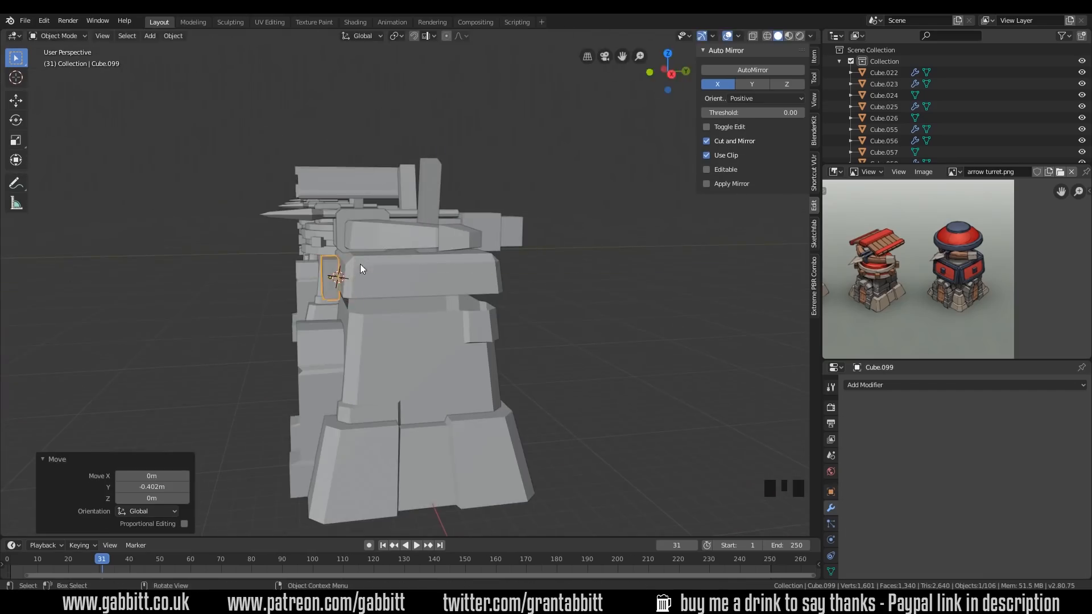
Build the new block into inset, extruded frame panels mirrored across X and Y
key(s)
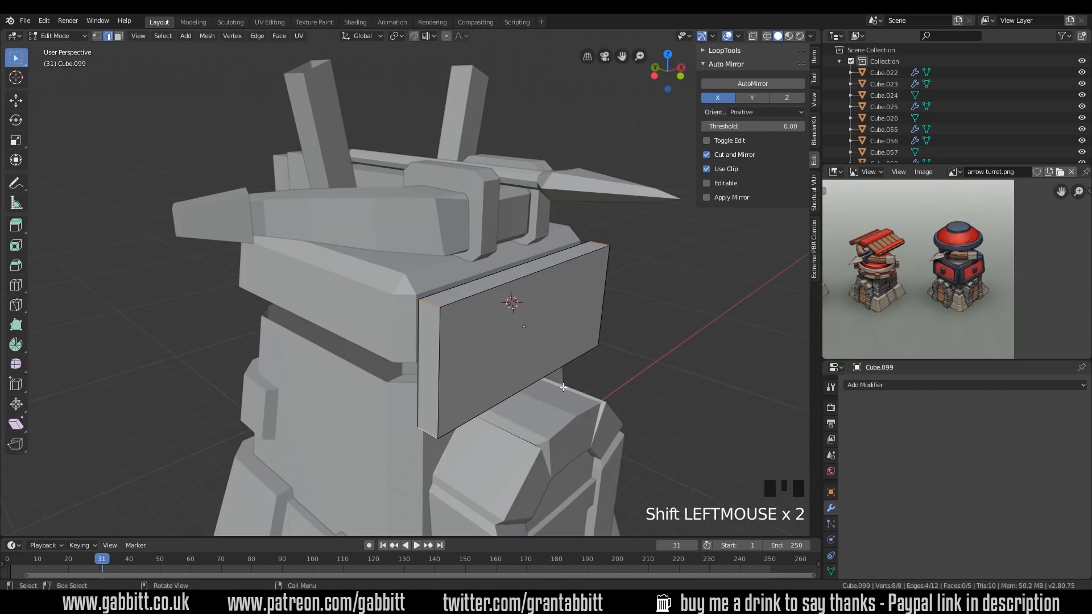
key(Tab)
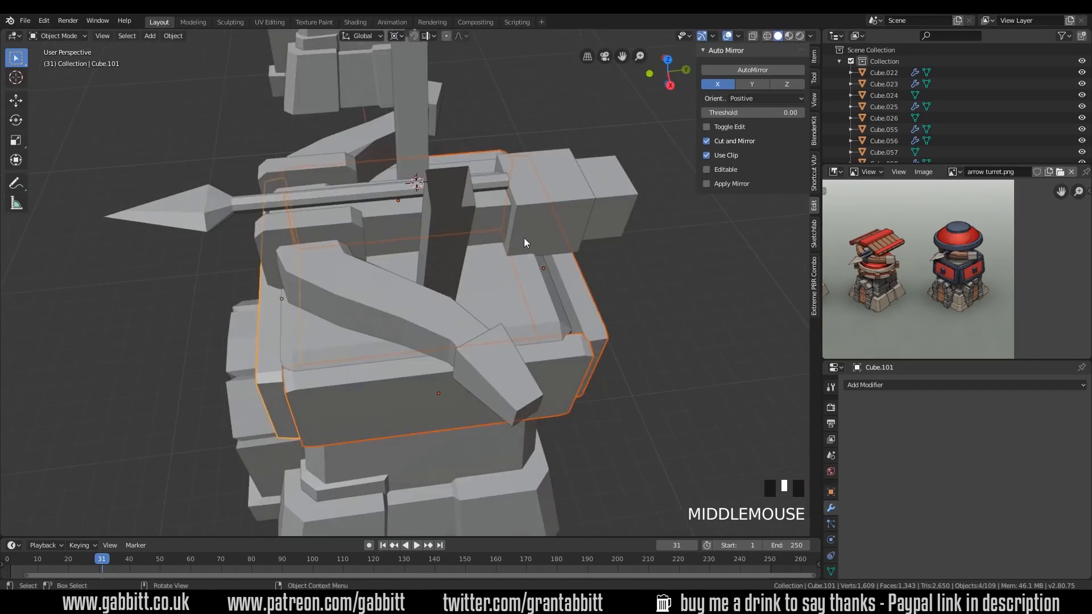
key(g)
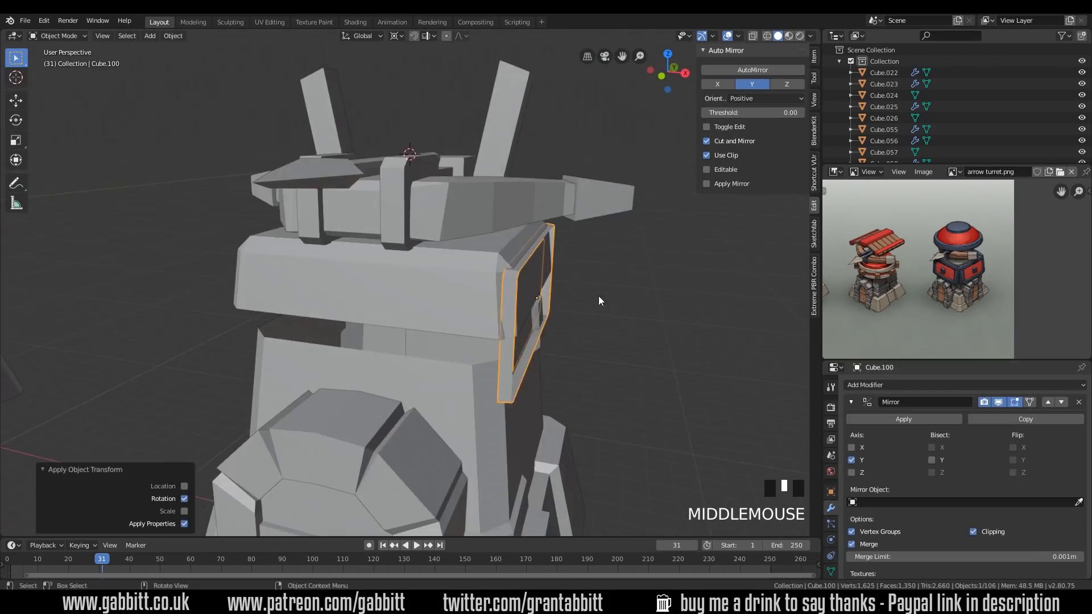
key(Tab)
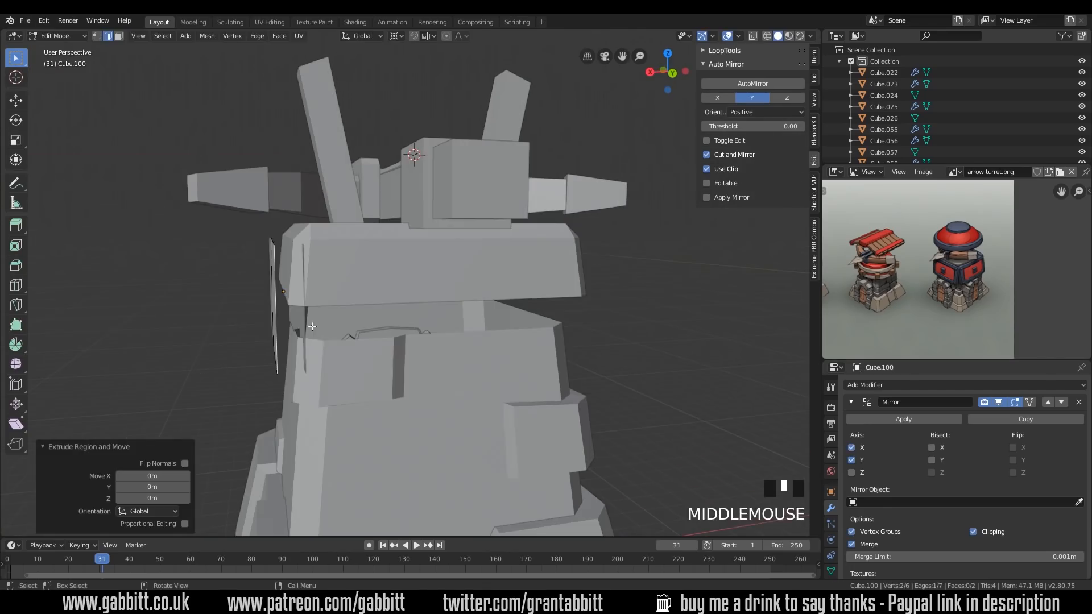
key(s)
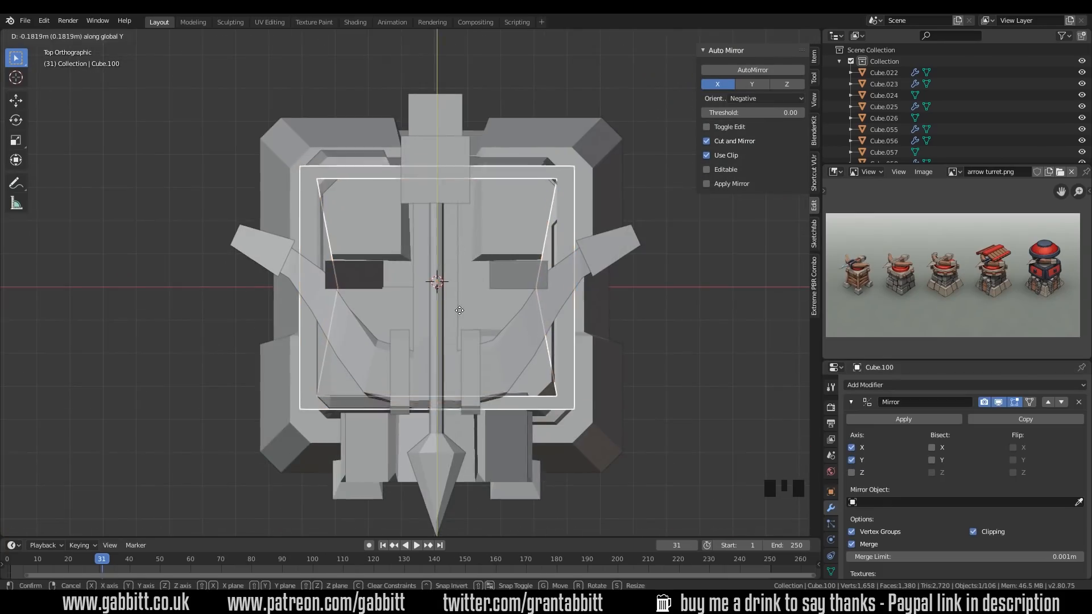
Bevel and position the framed panels flush around the third tower's top block
key(ctrl+b)
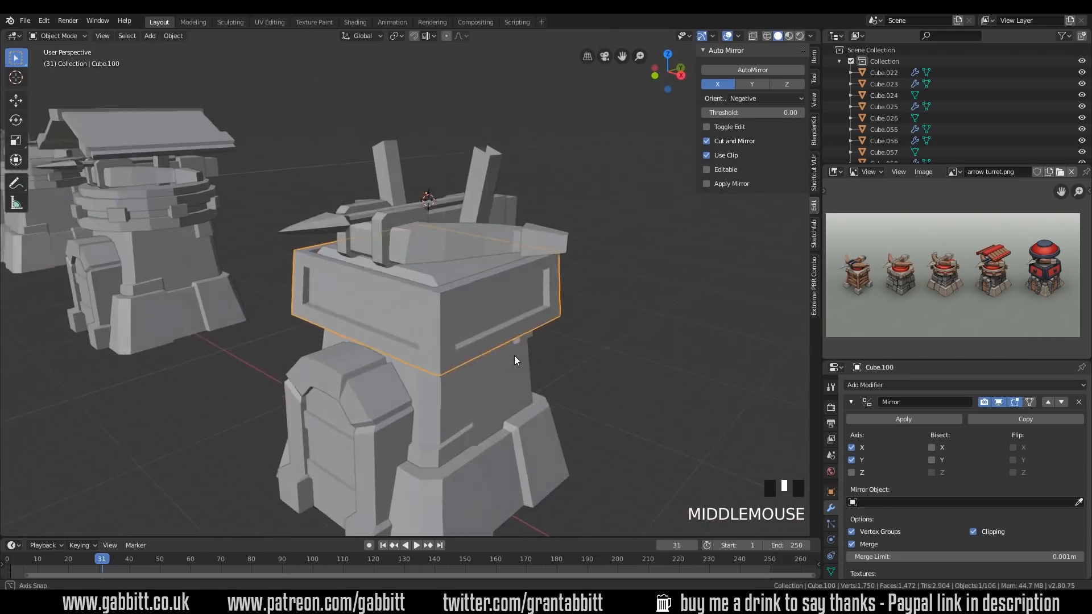
key(g)
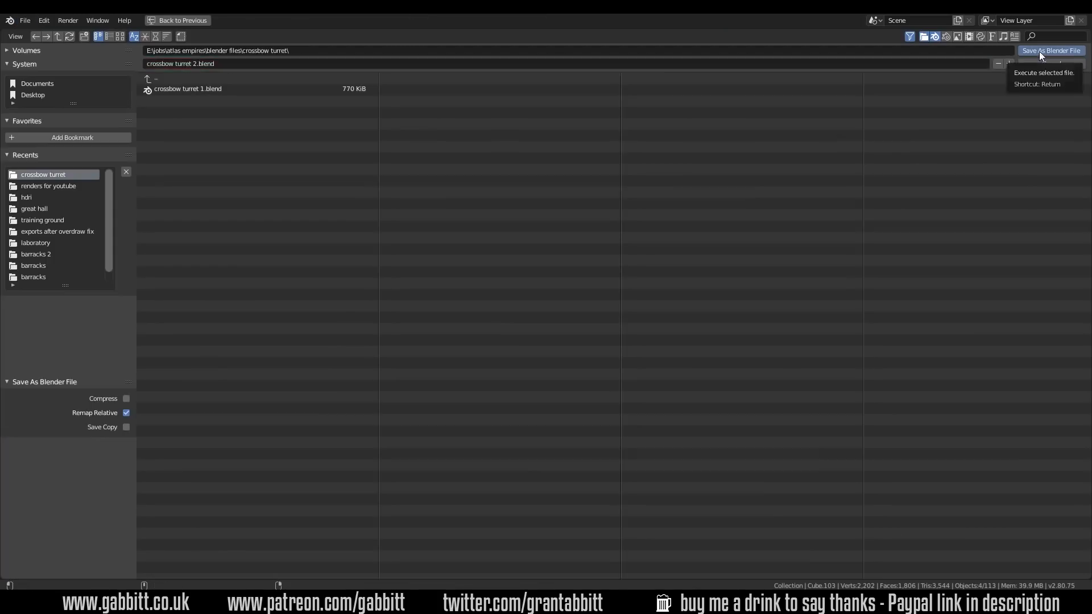
Save the turret model under the new name 'crossbow turret 2.blend'
click(1051, 50)
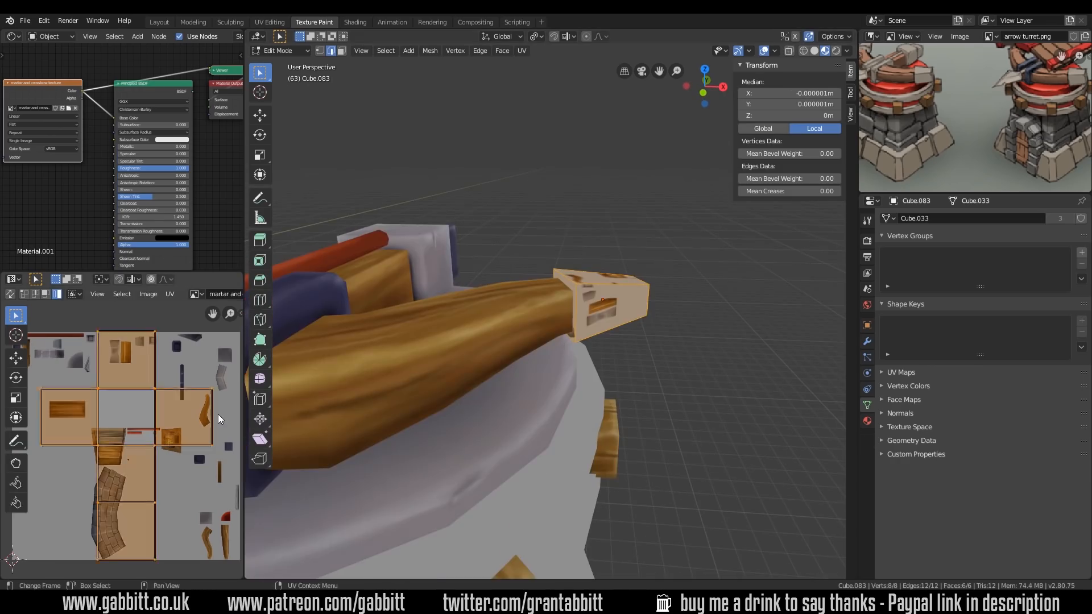
Switch to the UV Editing workspace to prepare painting the crossbow's grey end block
click(269, 21)
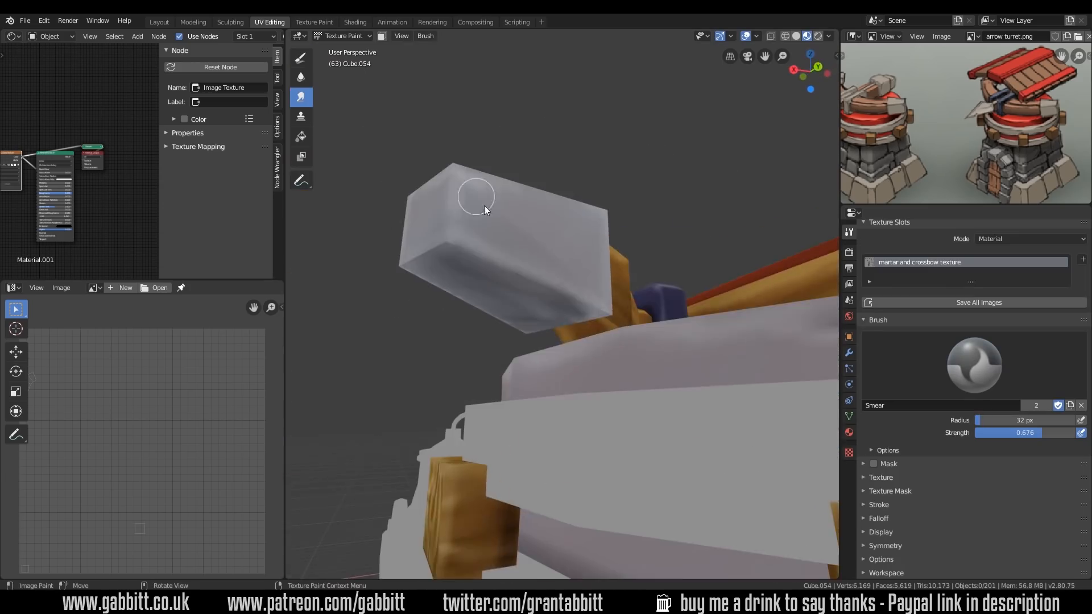
Smear a grey metal finish onto the end block and paint the tower base sandy beige
click(341, 35)
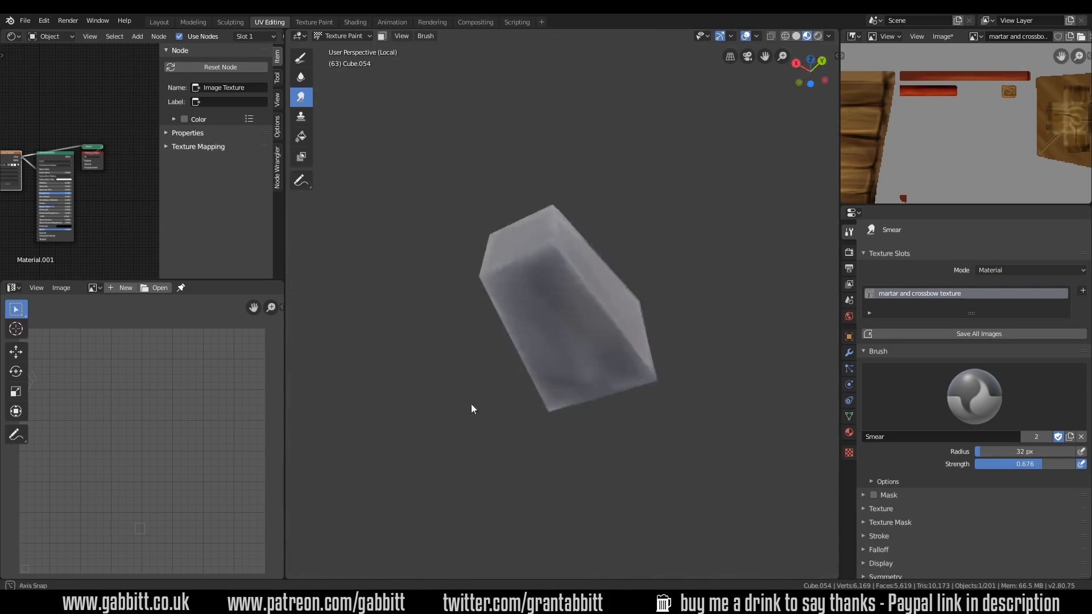
click(300, 58)
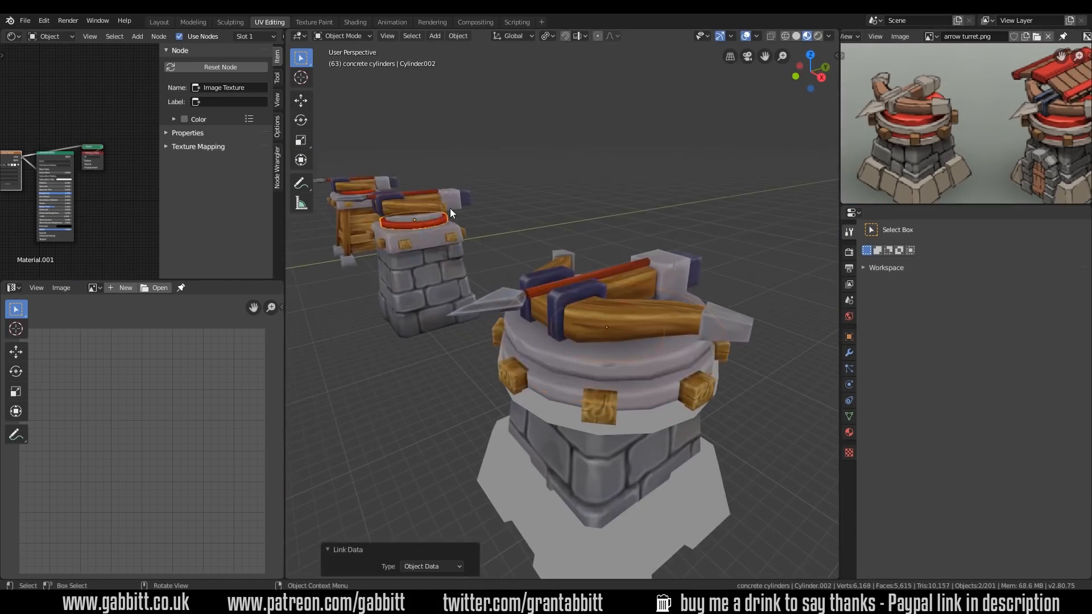
click(338, 35)
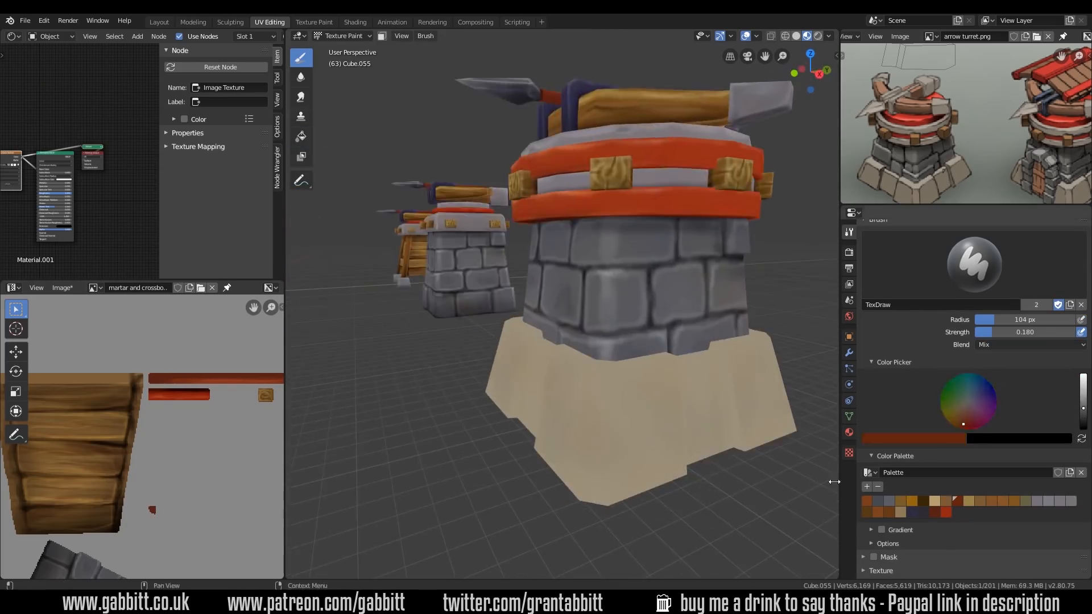
Paint light highlights on the beige plinth with Lighten blend, then add darker Multiply shading
click(1030, 351)
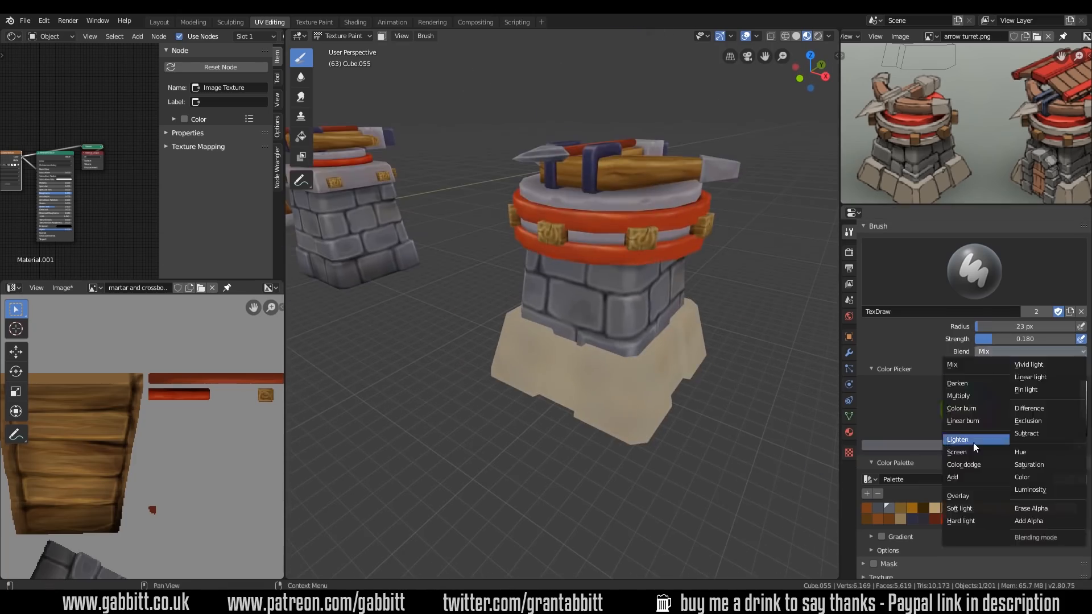
click(956, 452)
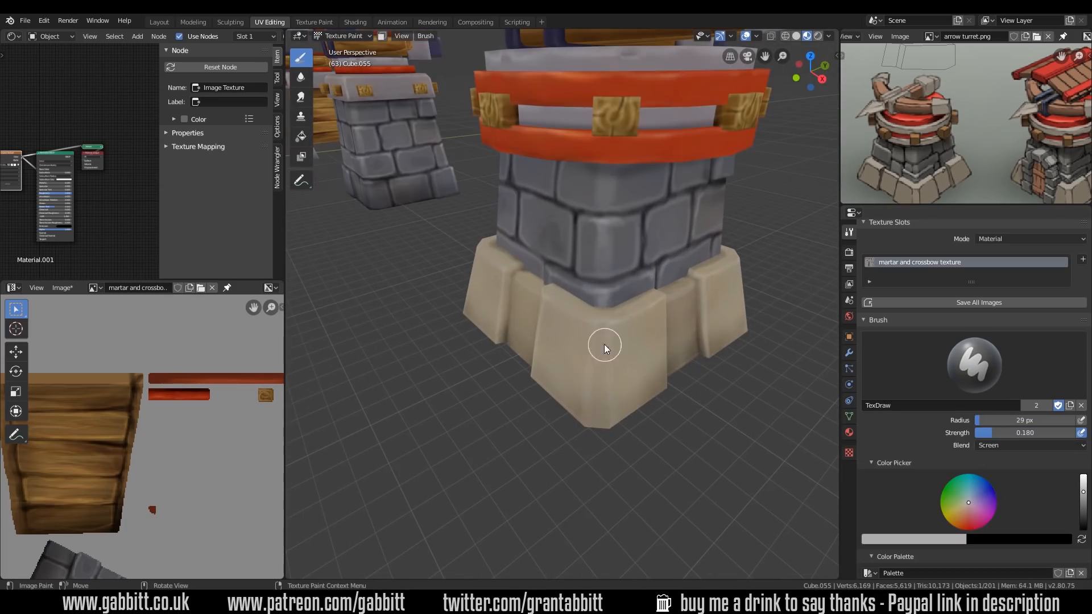
scroll(down, 3)
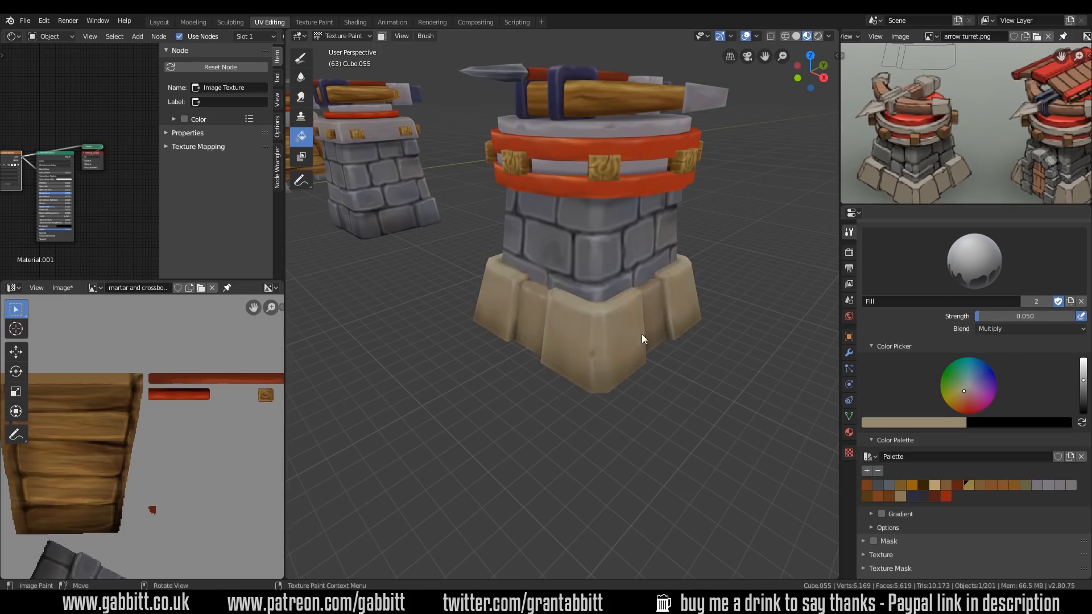
click(343, 35)
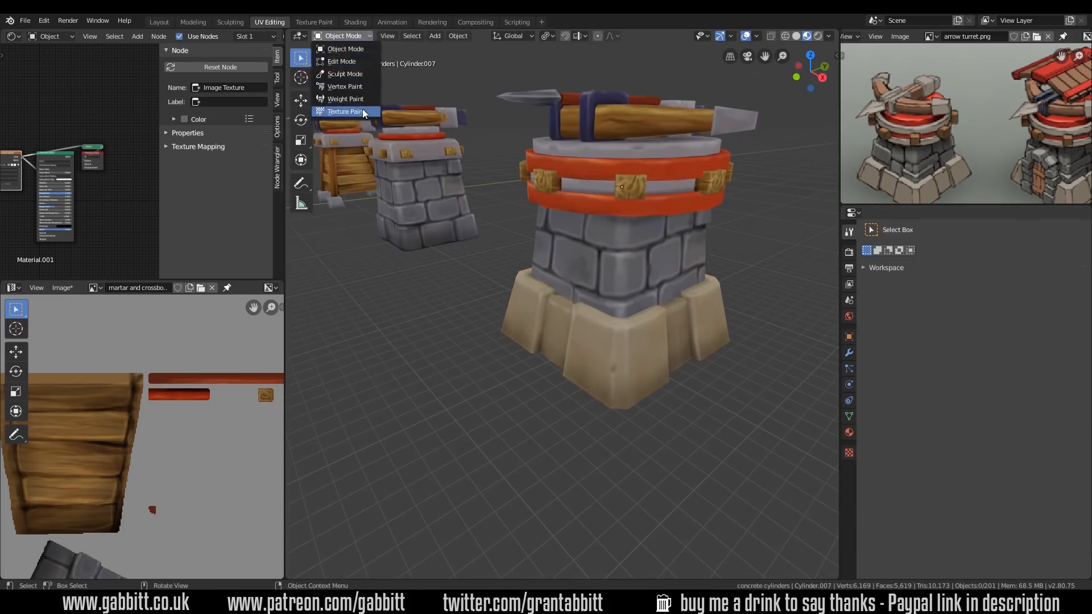
Paint the archway stones grey, darken the mortar lines with Multiply, then smear them
click(344, 111)
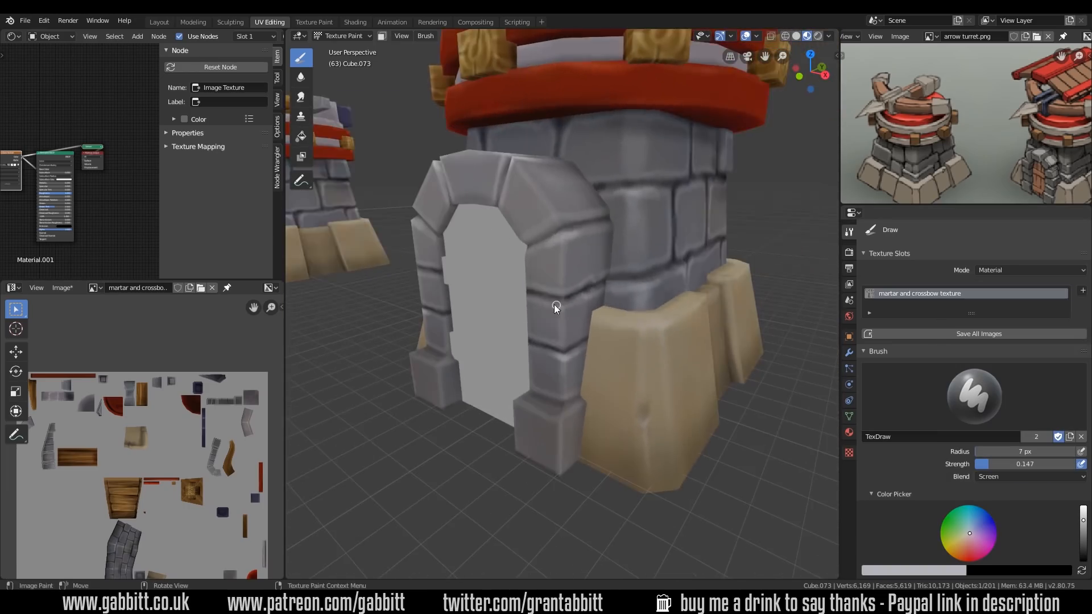
click(1024, 477)
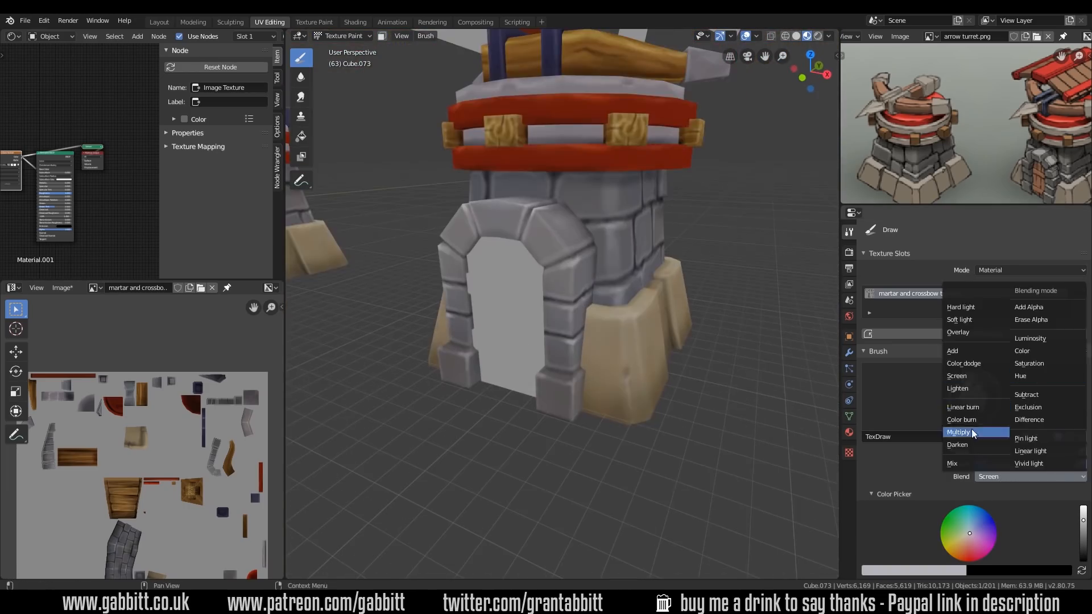
click(959, 432)
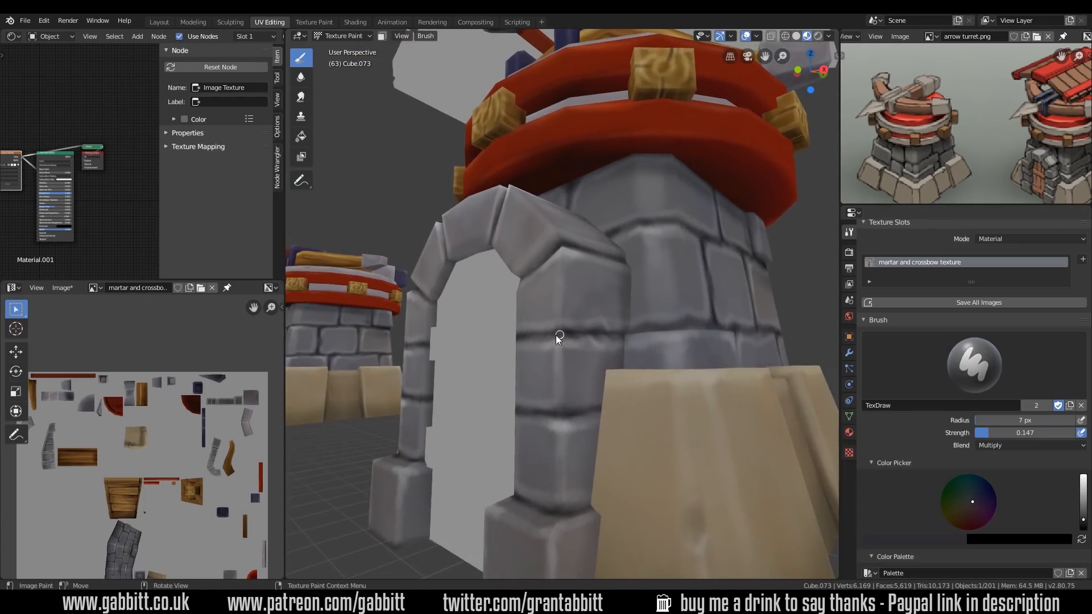
click(302, 97)
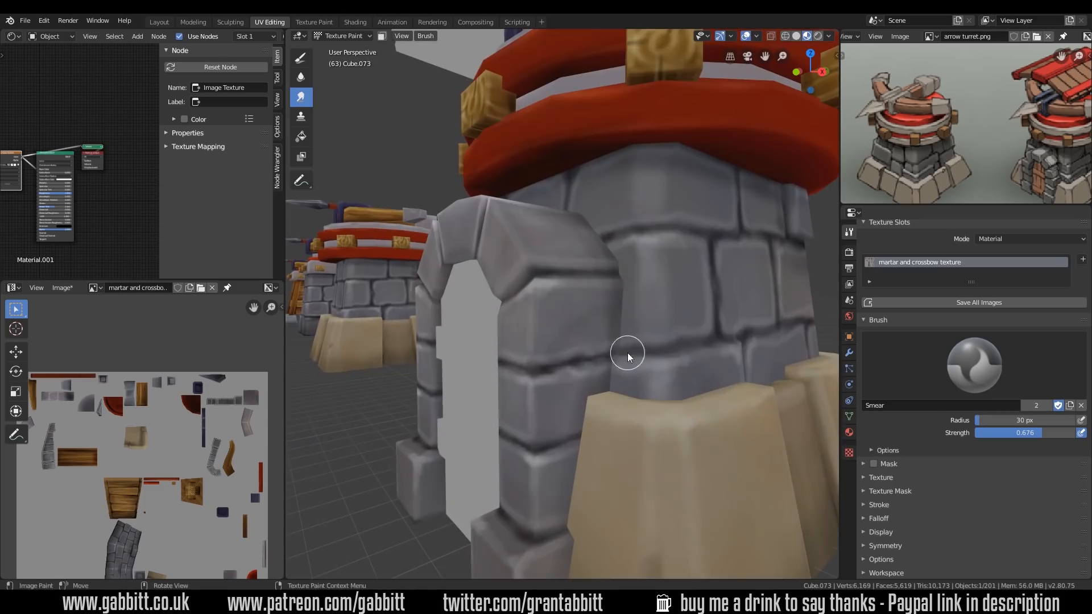